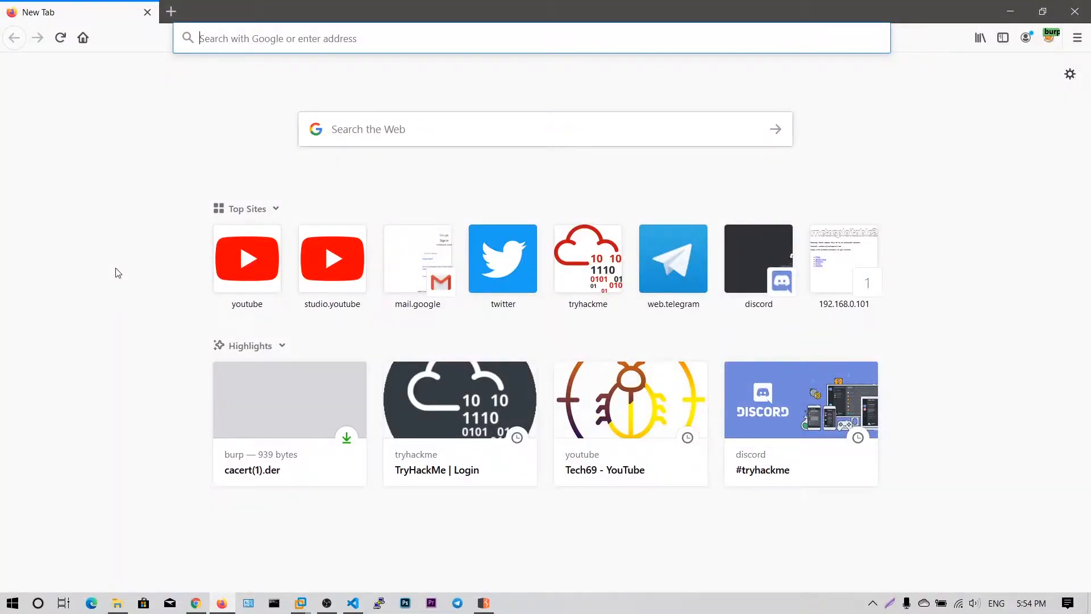
Bring Burp Suite forward and show the Intruder target 127.0.0.1 on port 80
click(484, 603)
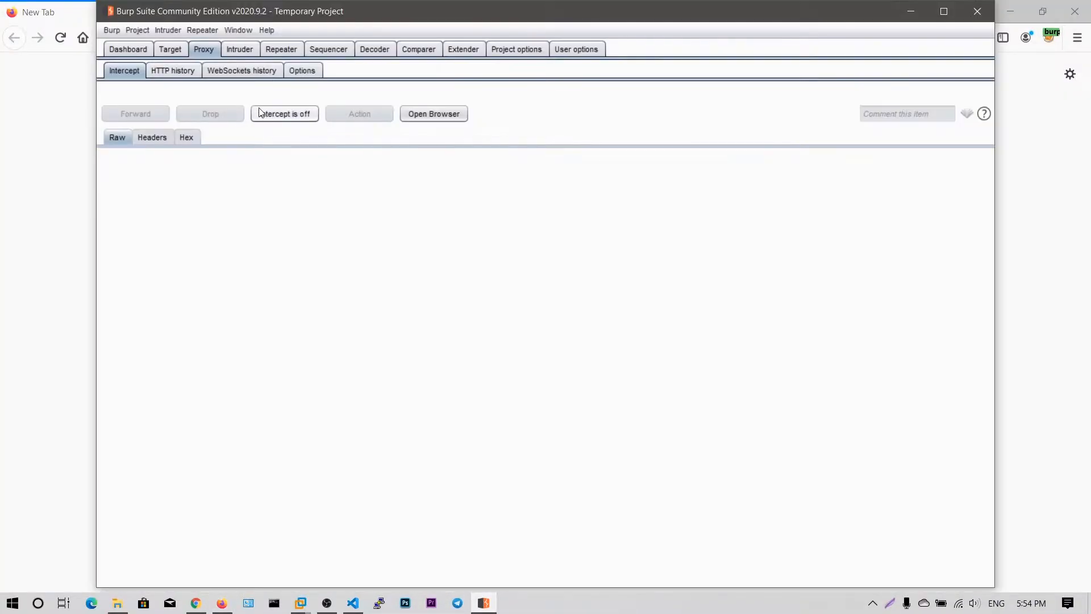
click(239, 49)
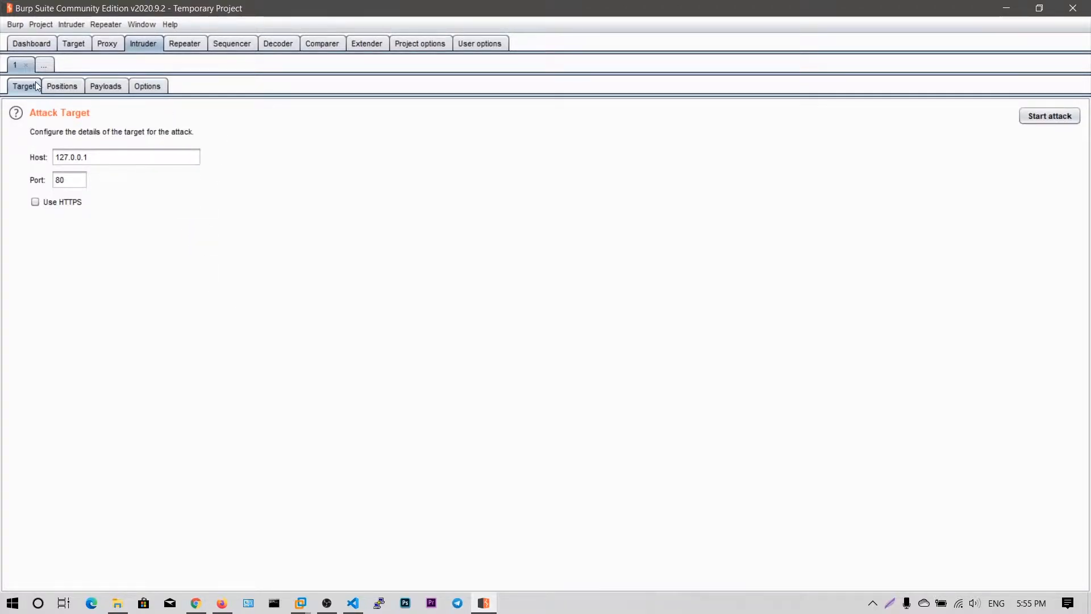
View the request's five marked payload positions in Sniper mode
click(61, 86)
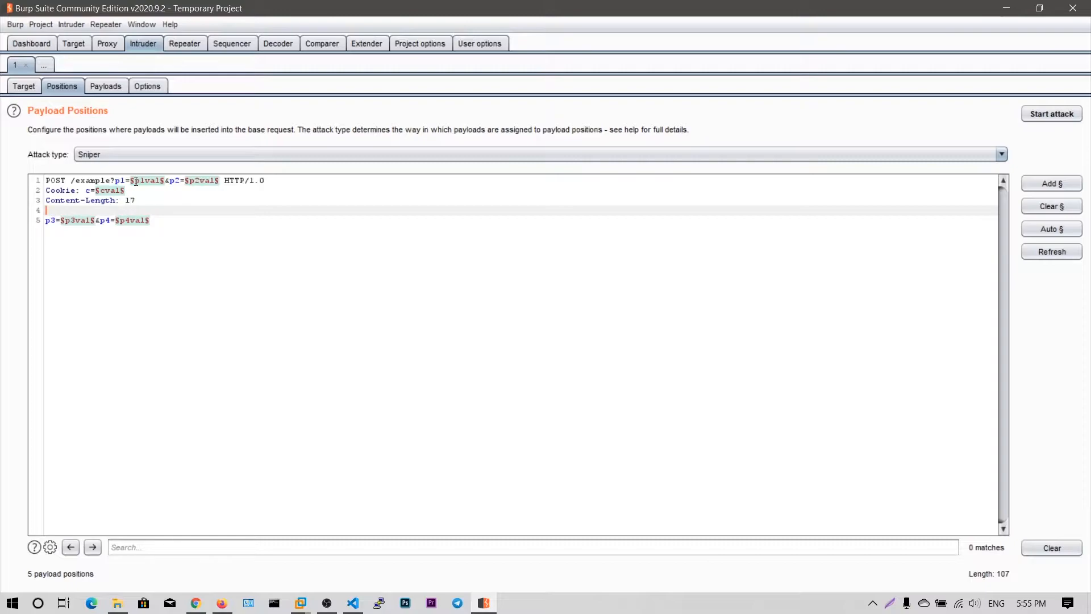
mouse_move(149, 242)
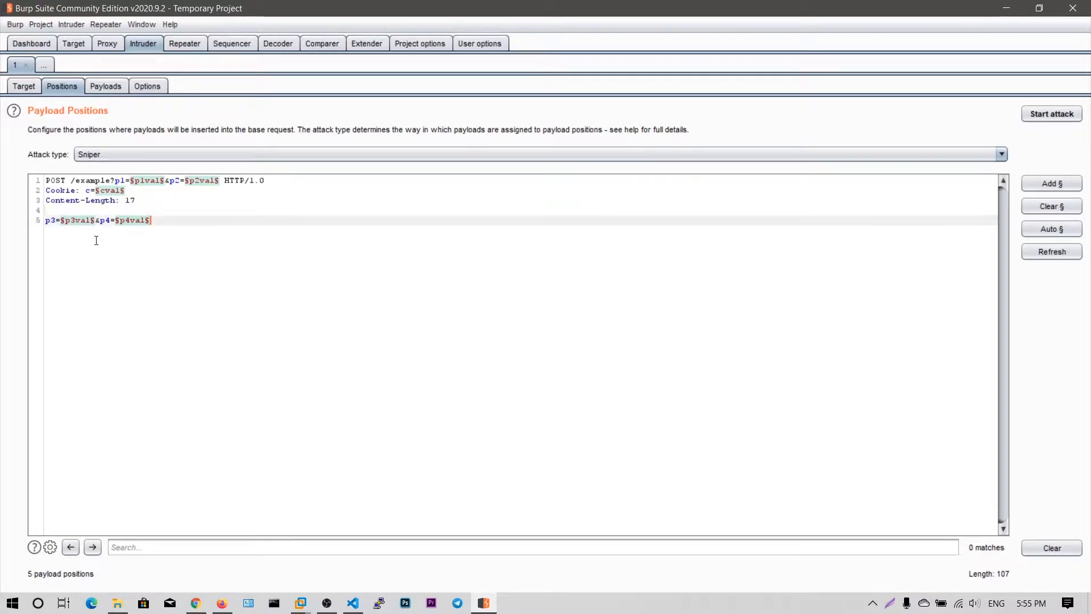
mouse_move(235, 154)
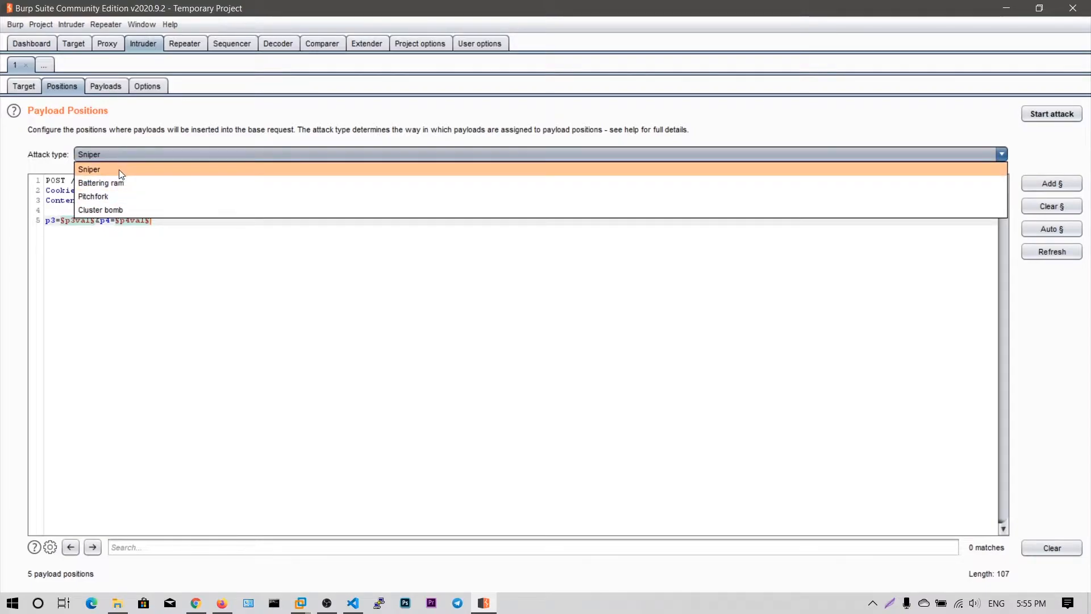
mouse_move(92, 196)
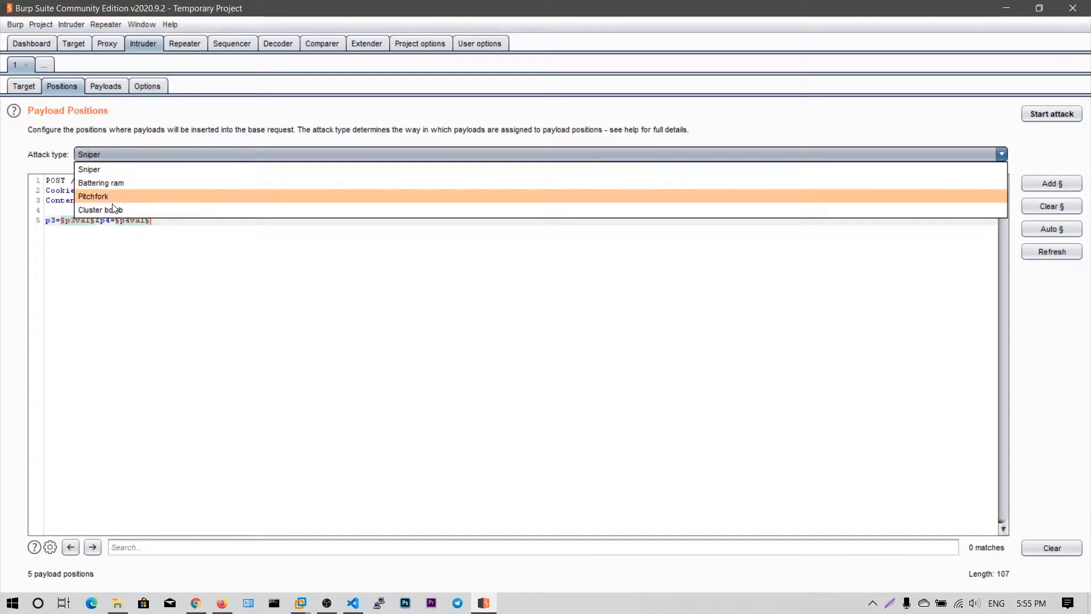
mouse_move(142, 187)
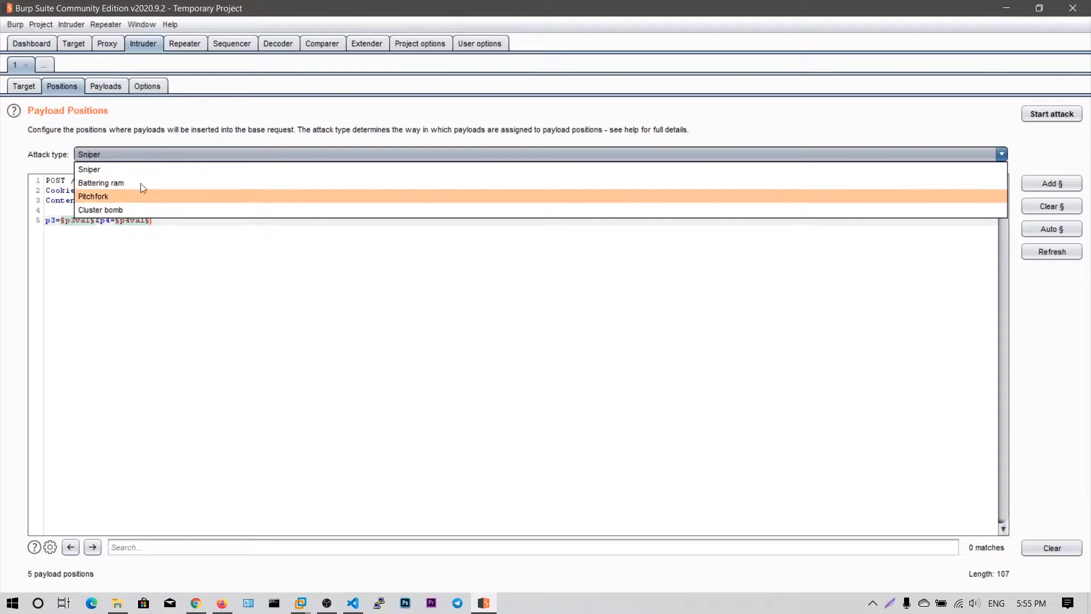
mouse_move(90, 170)
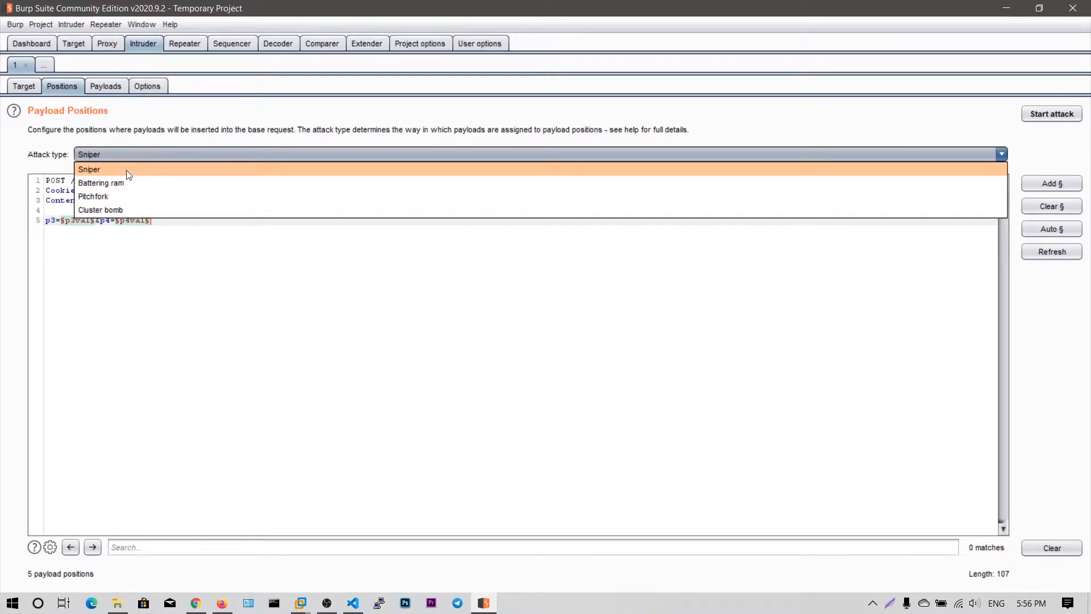
mouse_move(118, 172)
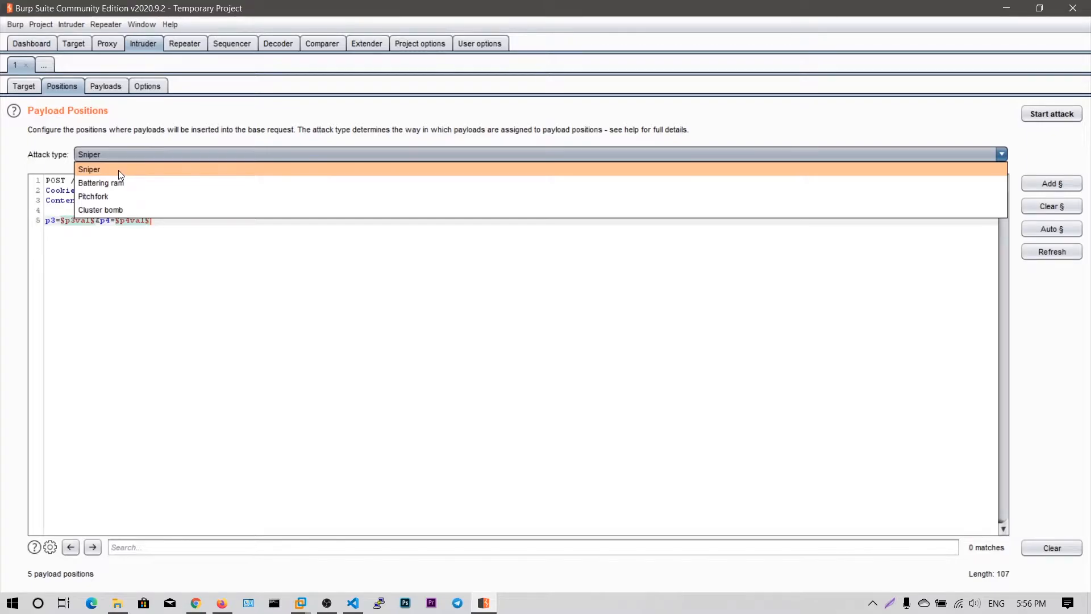
mouse_move(109, 136)
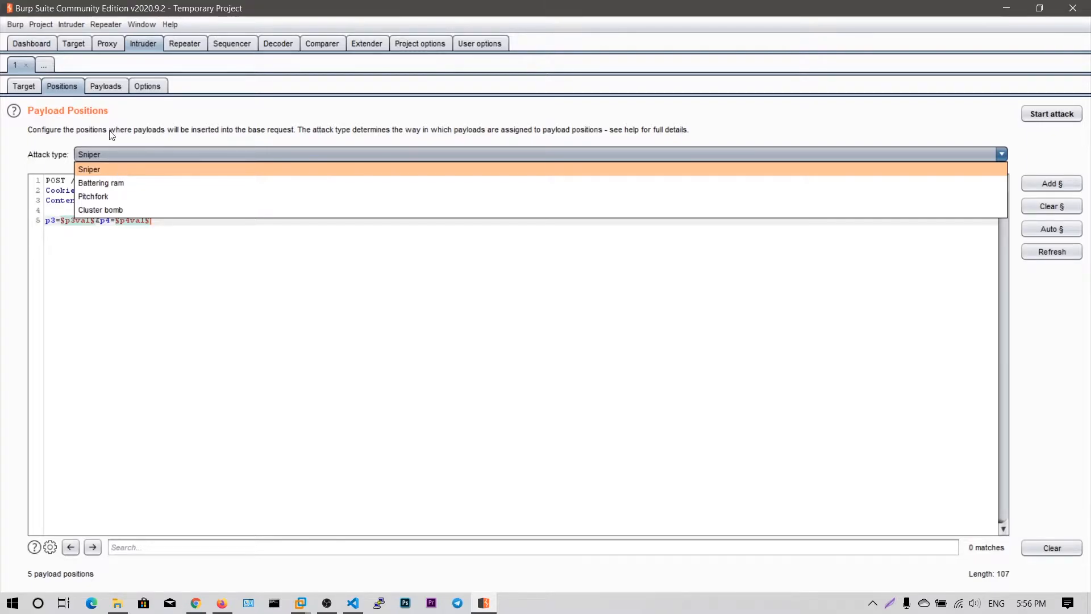
Add 'asdmin' as a simple-list payload, giving 1 payload and 5 requests
click(105, 86)
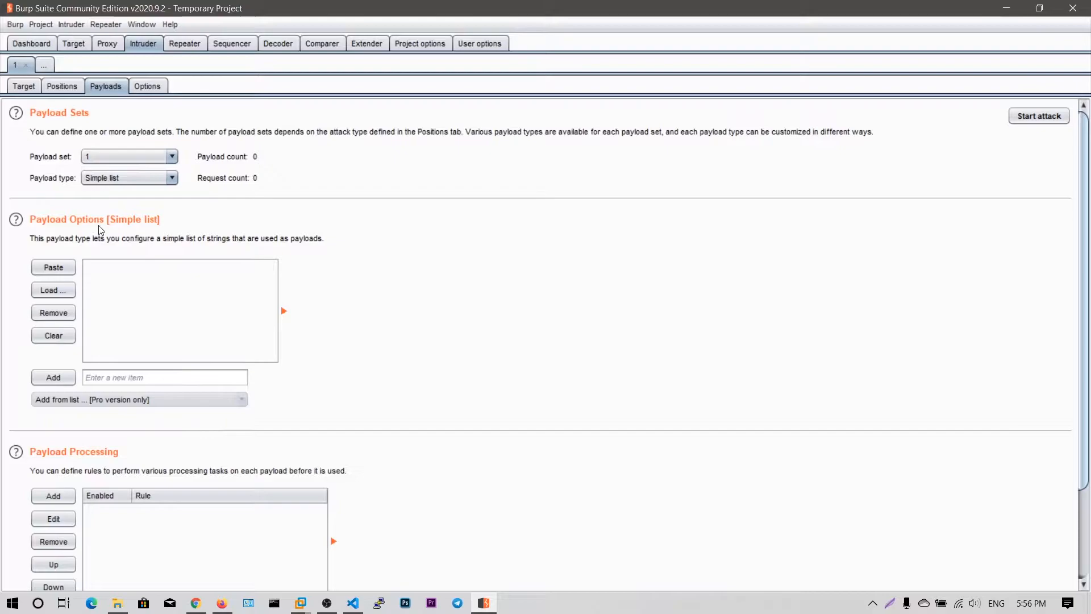
click(164, 378)
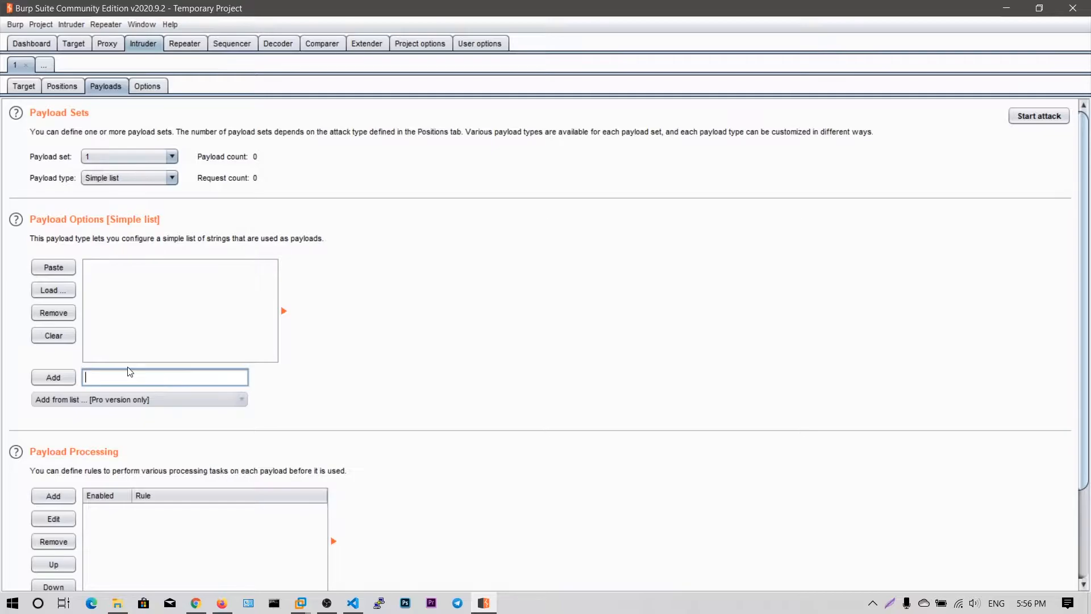
click(62, 86)
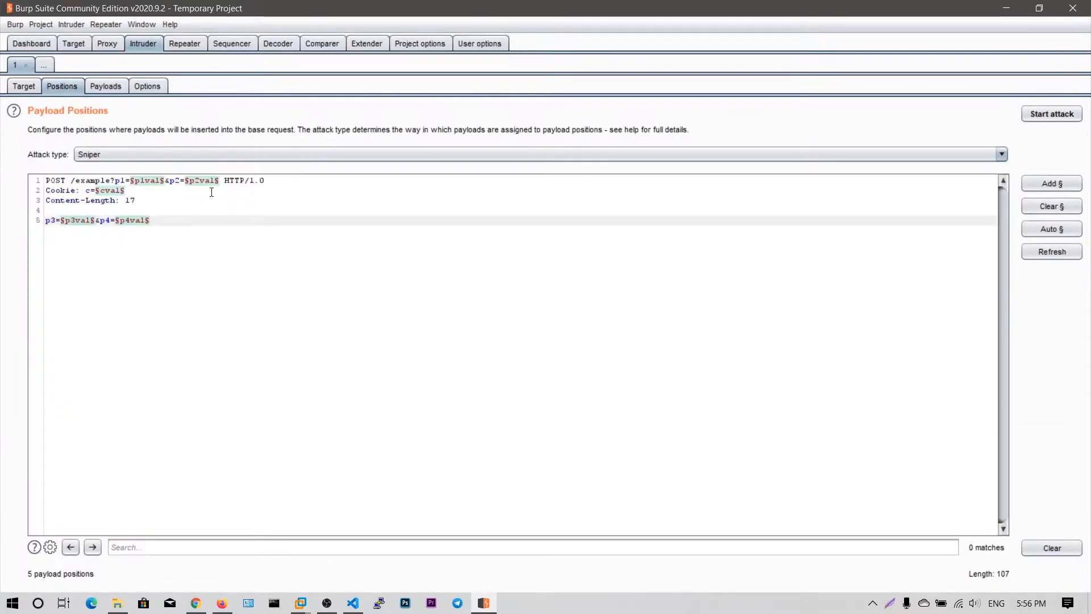
click(105, 86)
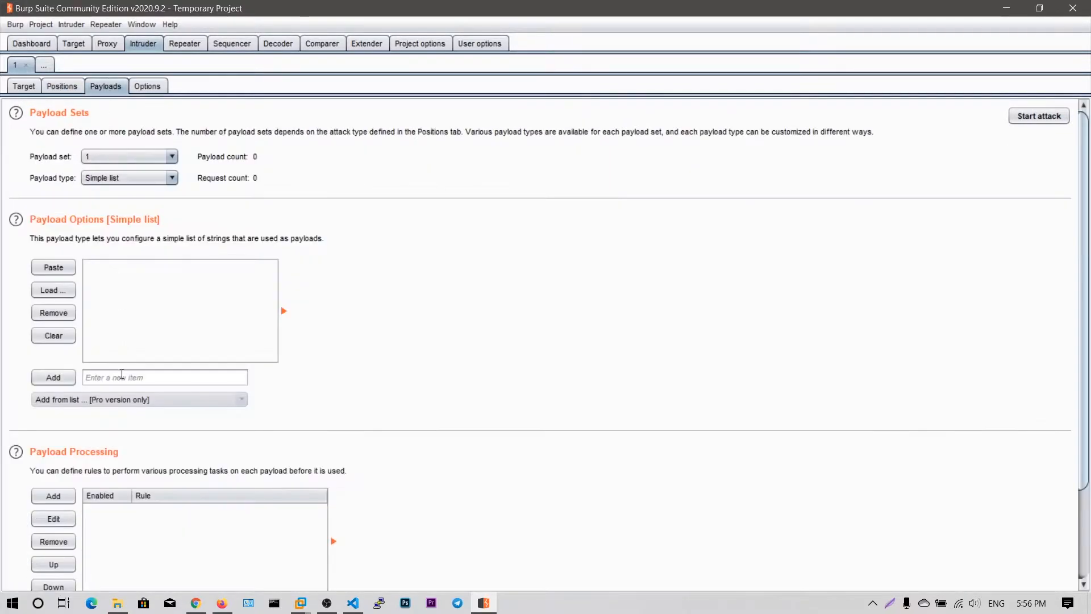
text(asdm)
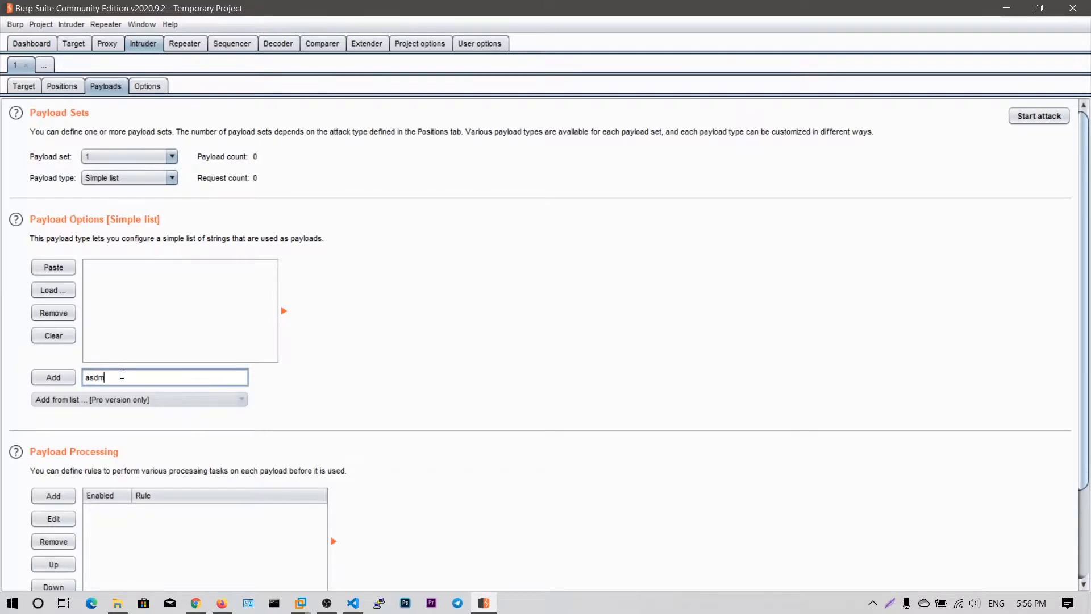
click(52, 377)
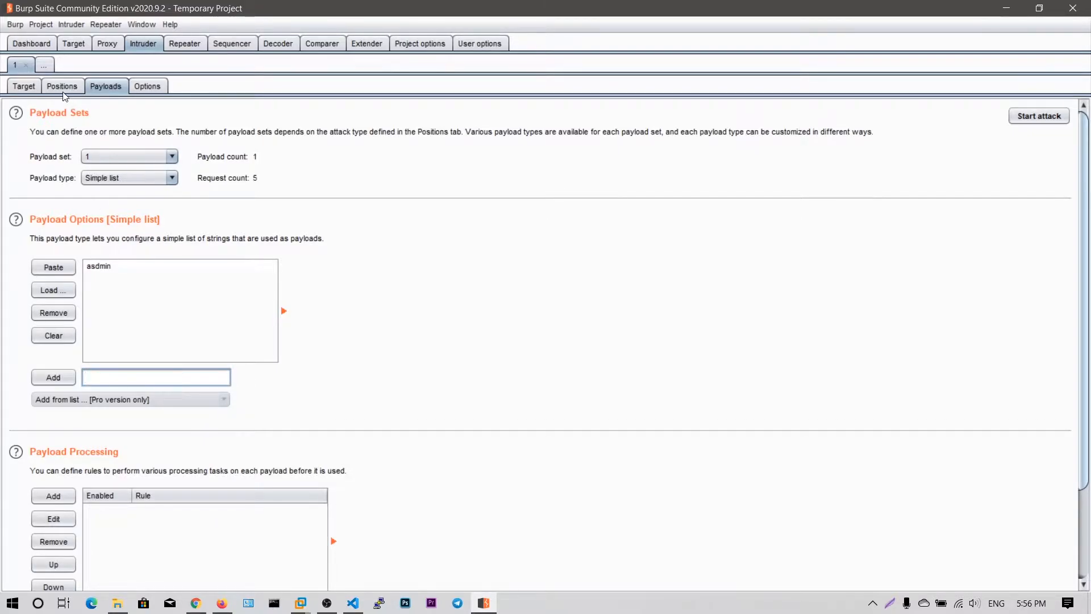
click(62, 86)
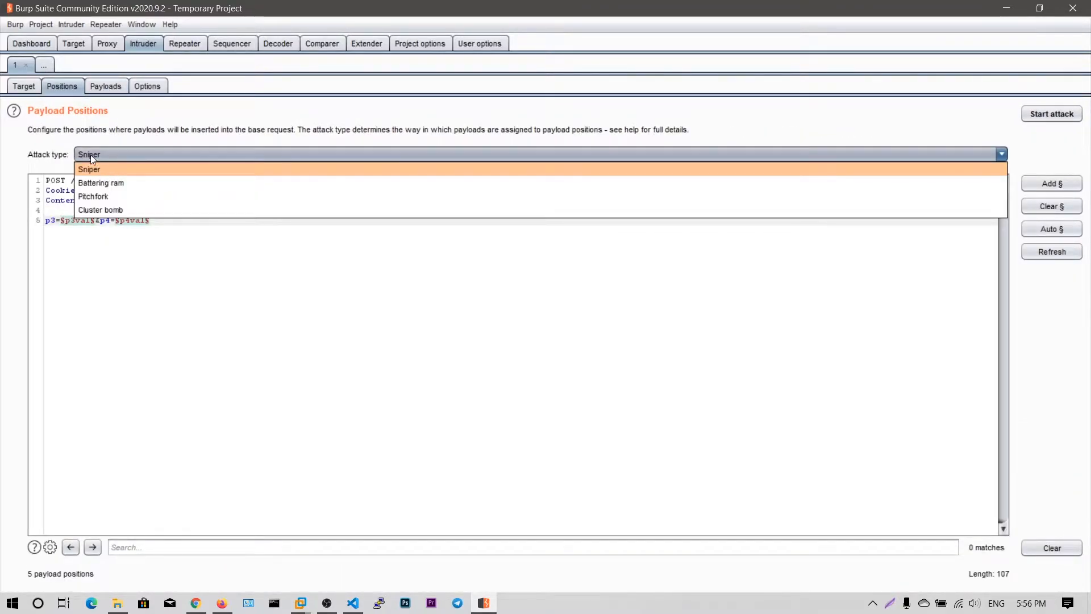
mouse_move(101, 183)
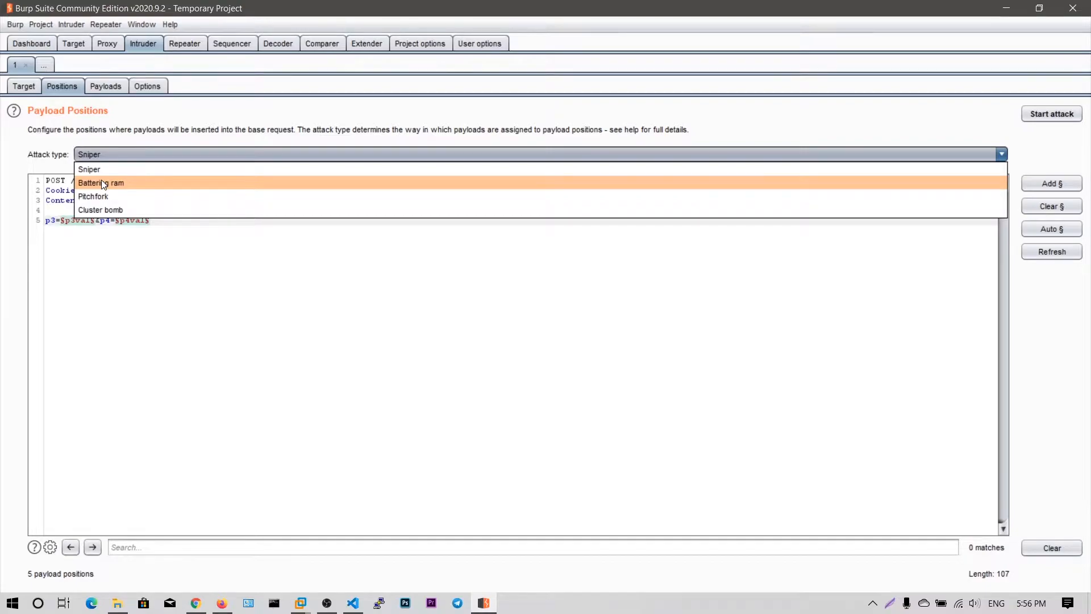
mouse_move(93, 196)
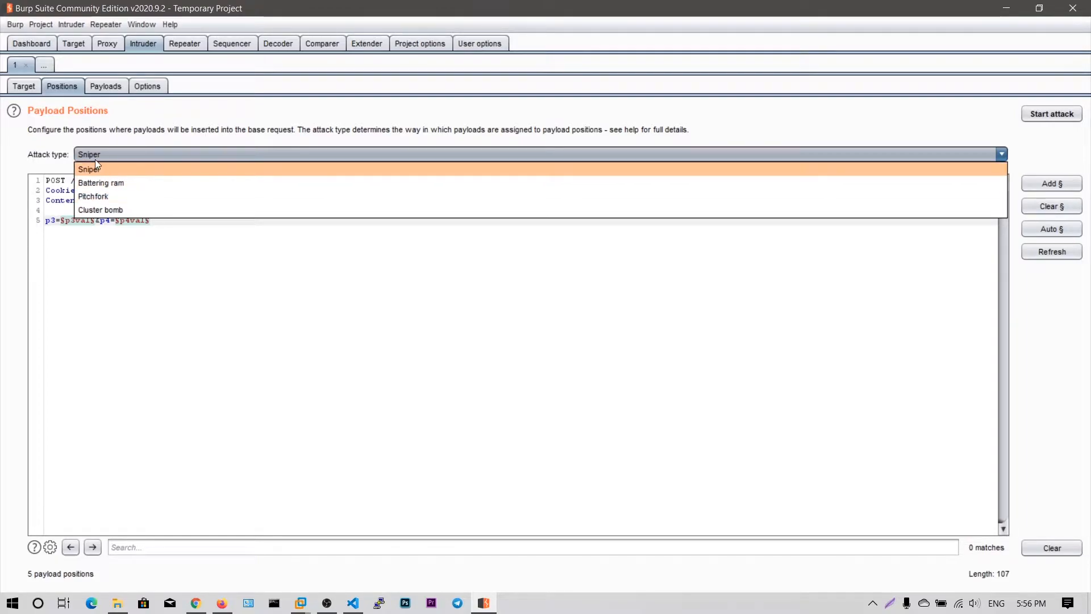
mouse_move(93, 196)
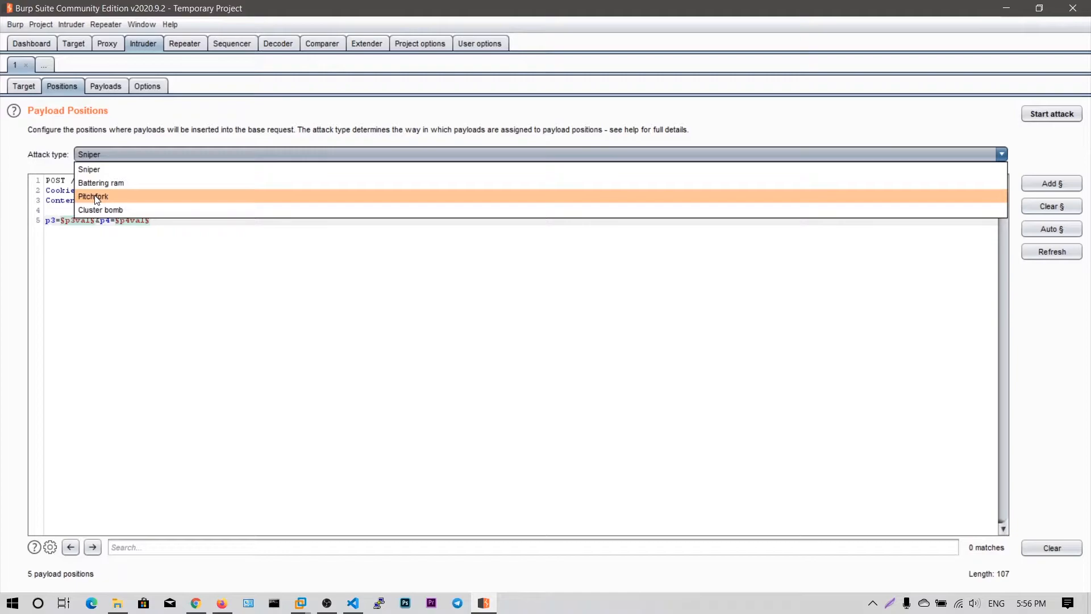
mouse_move(100, 210)
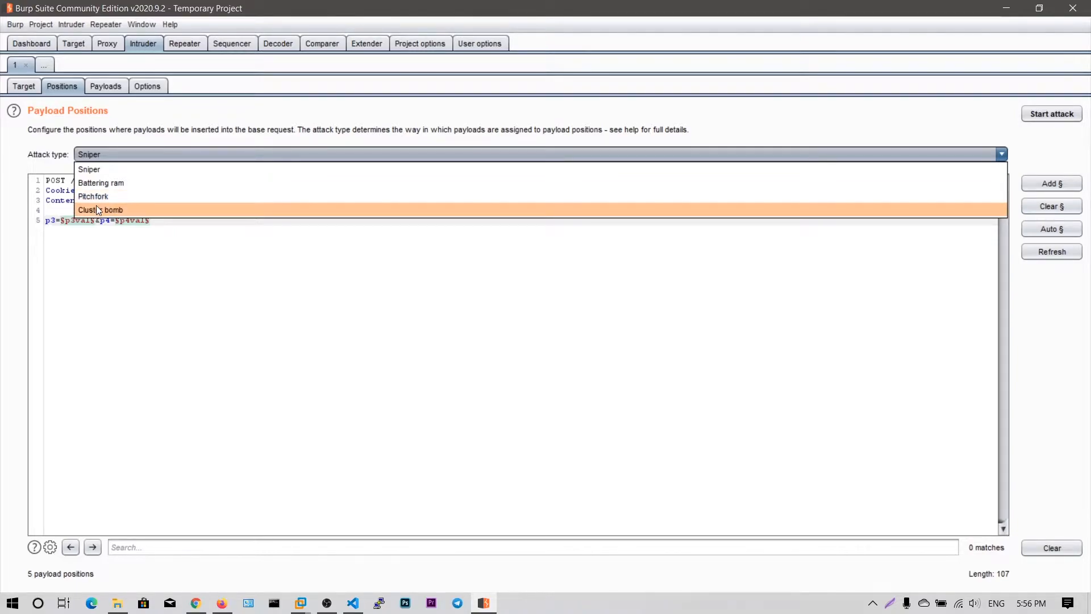
Close the attack type options leaving Sniper, and switch to Firefox
click(89, 170)
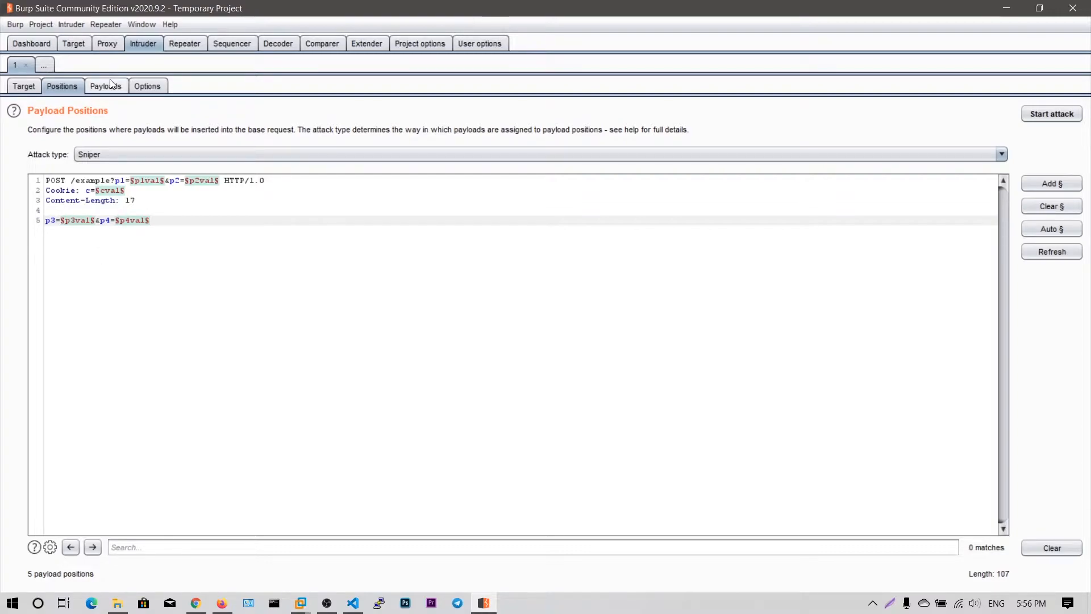
click(196, 602)
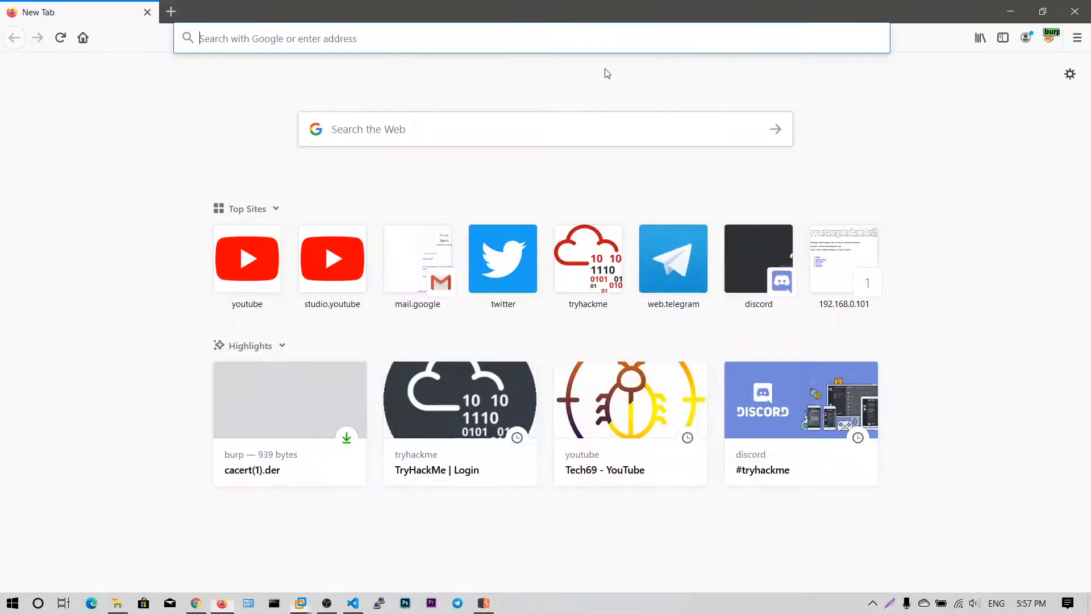
Open DVWA from the Metasploitable page and log in as admin/password
text(192.168.0.101)
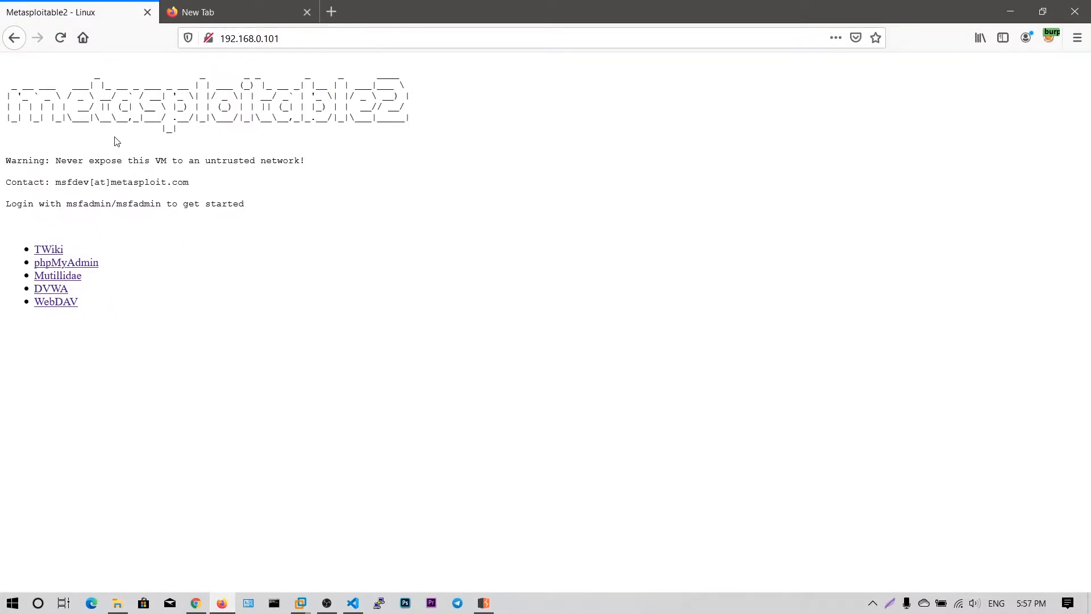
mouse_move(80, 311)
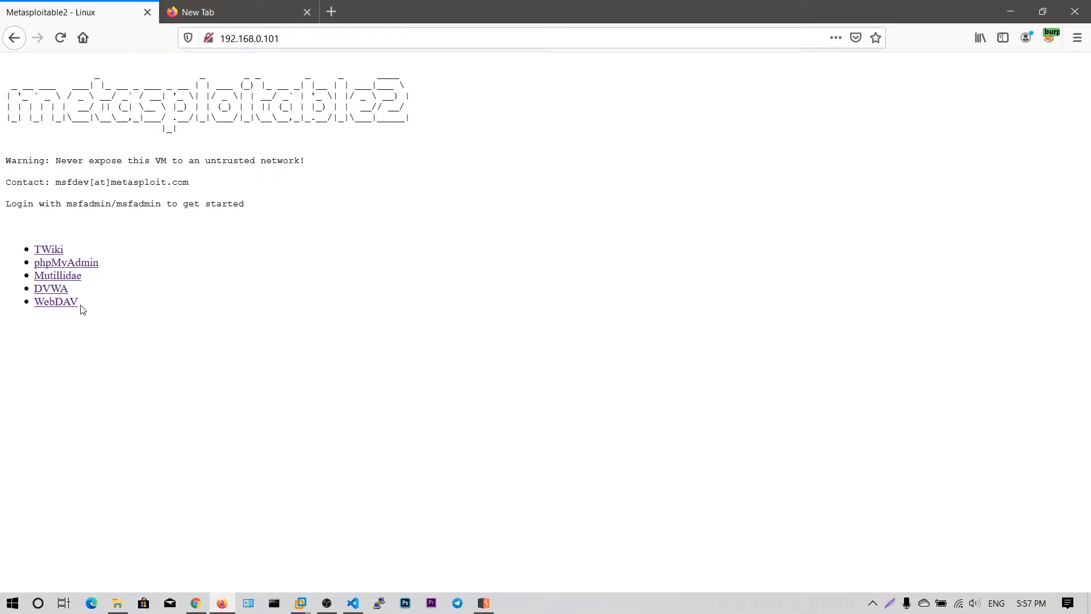
mouse_move(51, 288)
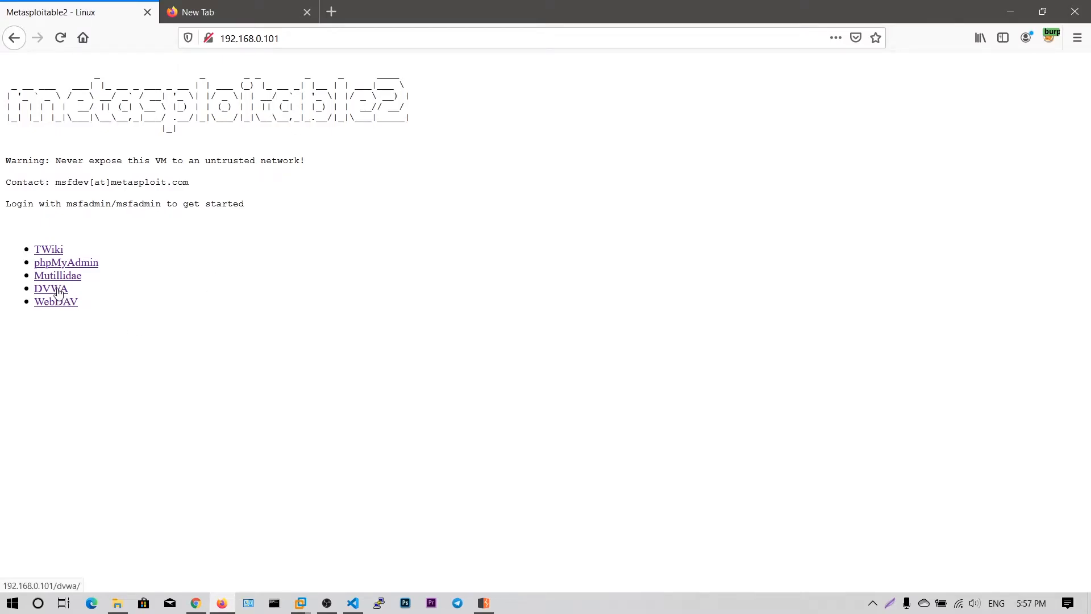
click(50, 288)
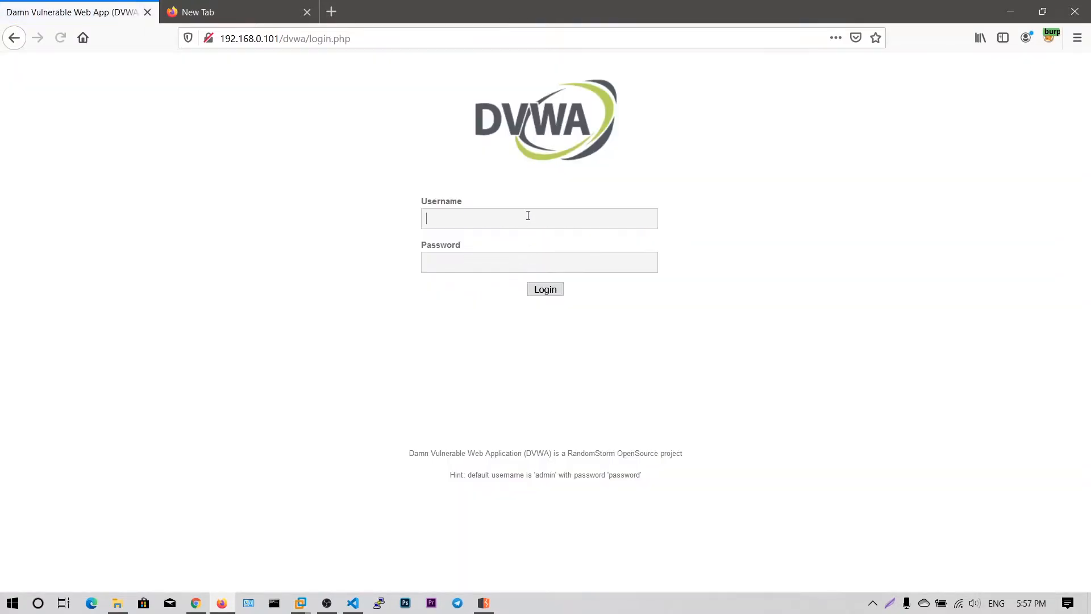
text(admin)
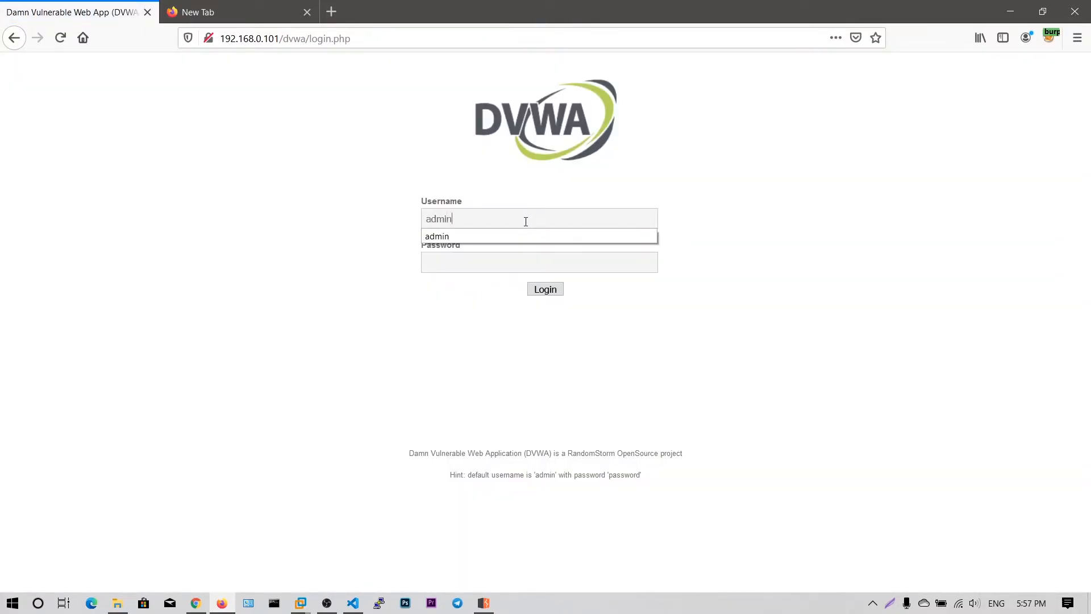
text(password)
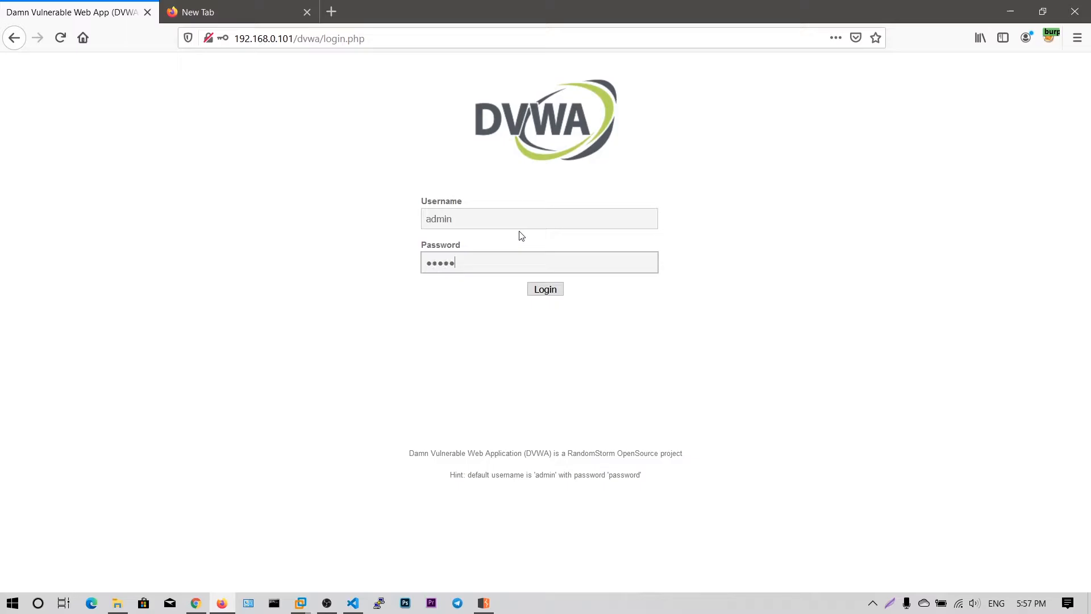
click(545, 289)
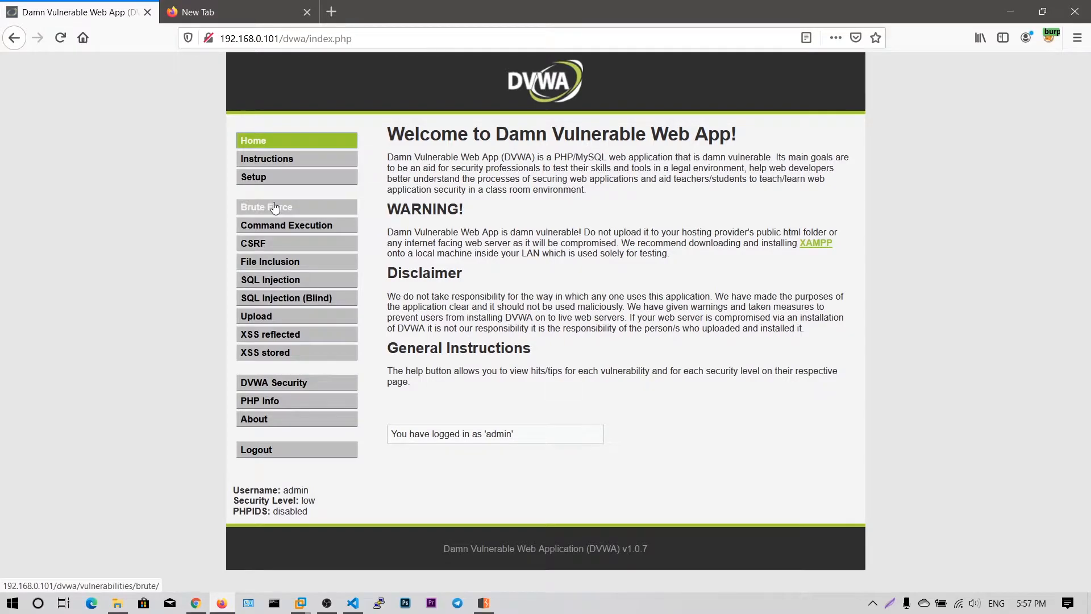
Submit a failed admin/admin Brute Force login, then bring up Burp's Proxy view
click(266, 207)
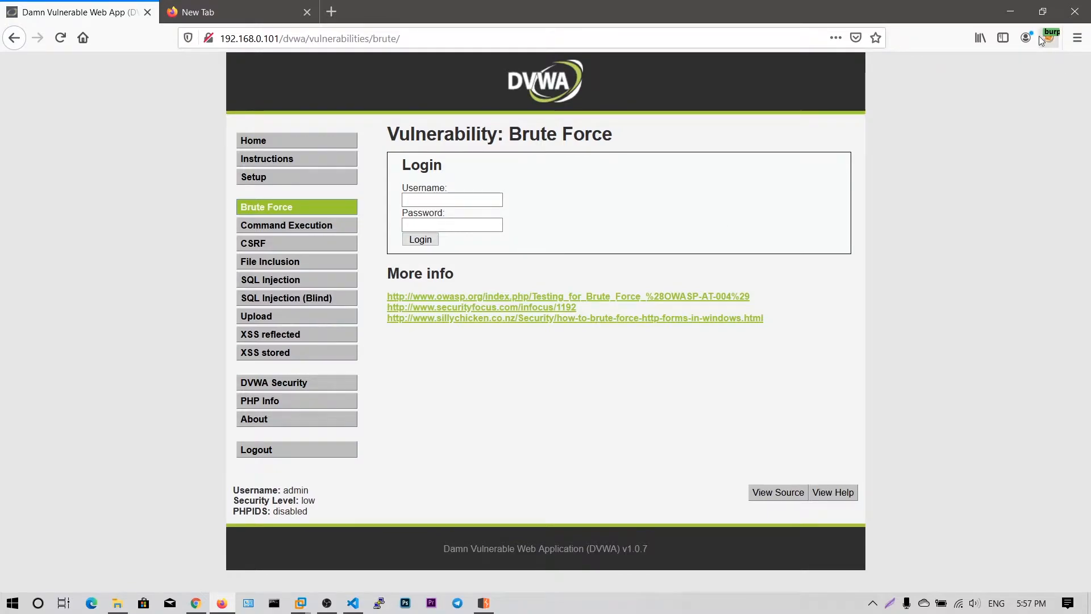
click(451, 199)
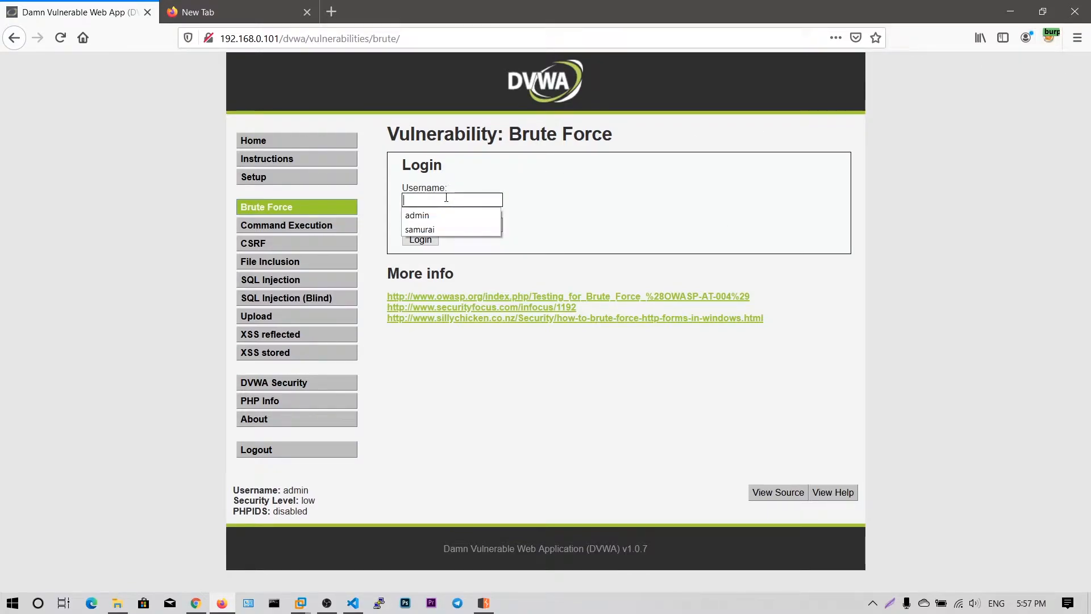
mouse_move(442, 215)
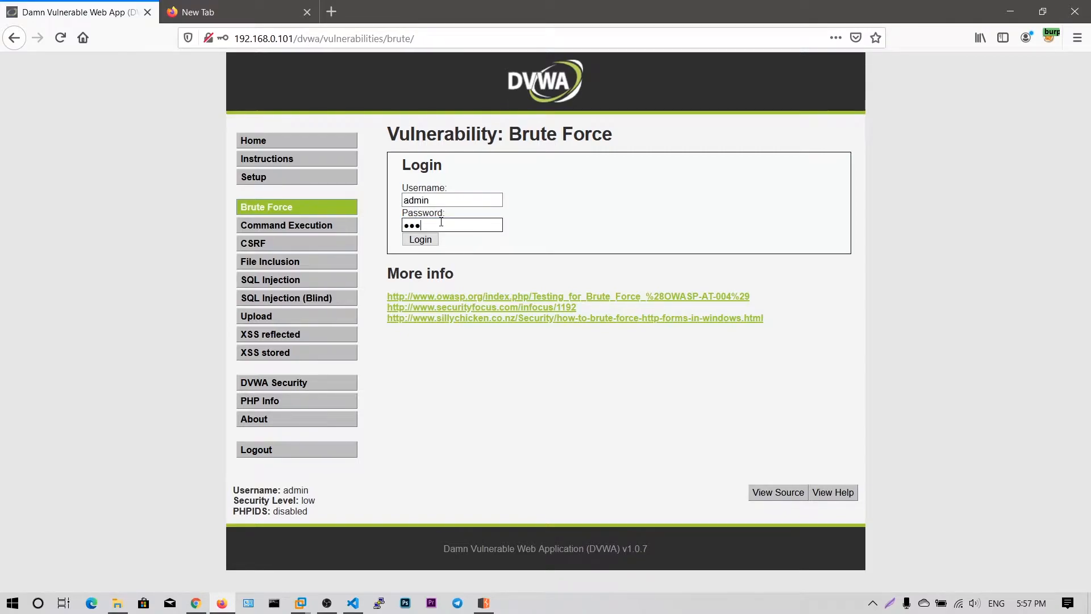
click(419, 239)
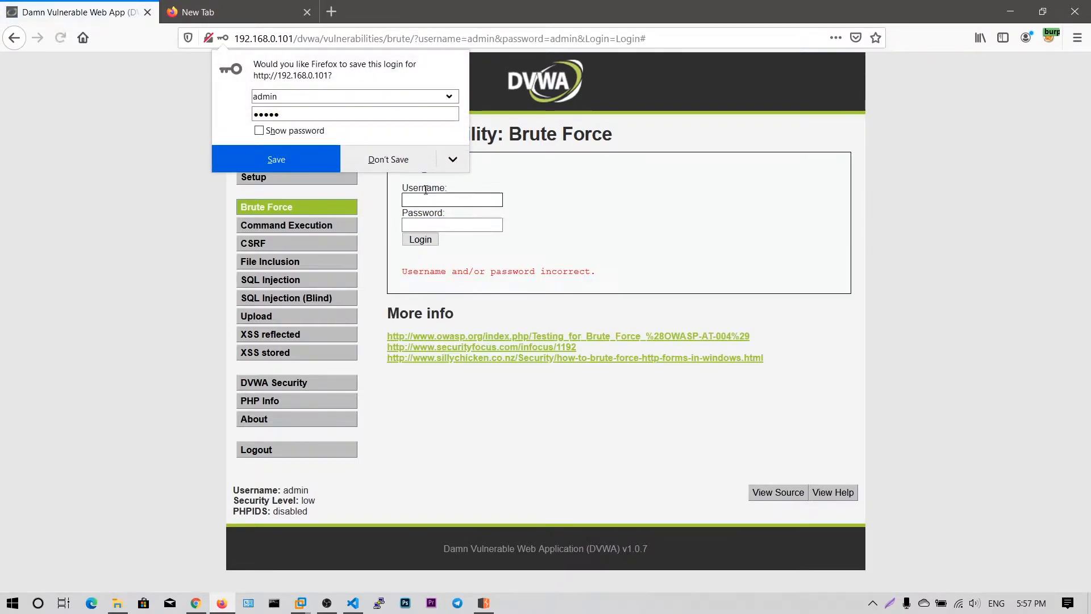
click(387, 159)
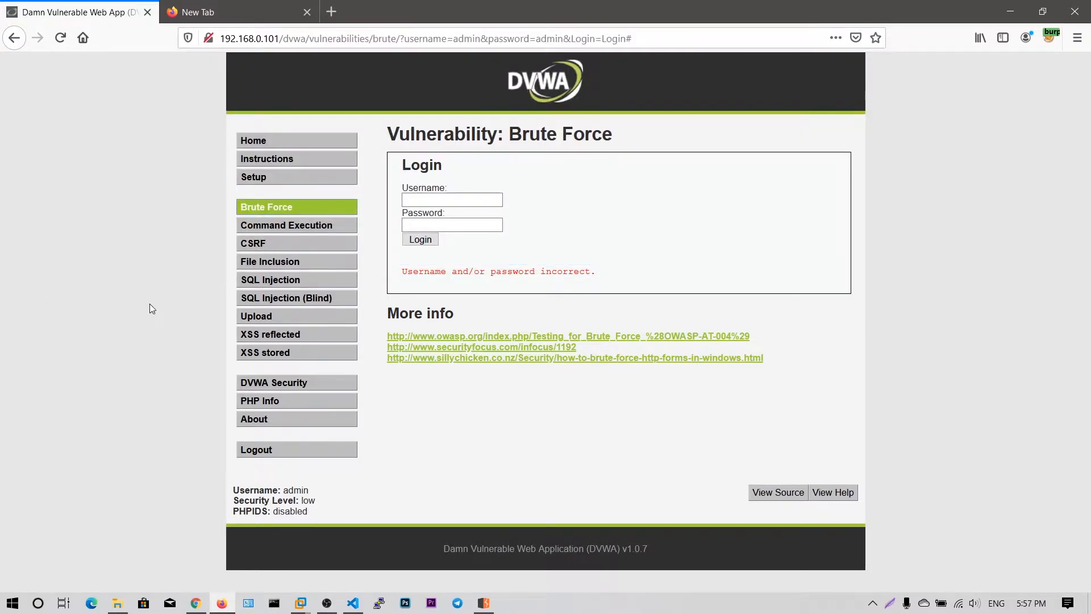
mouse_move(482, 489)
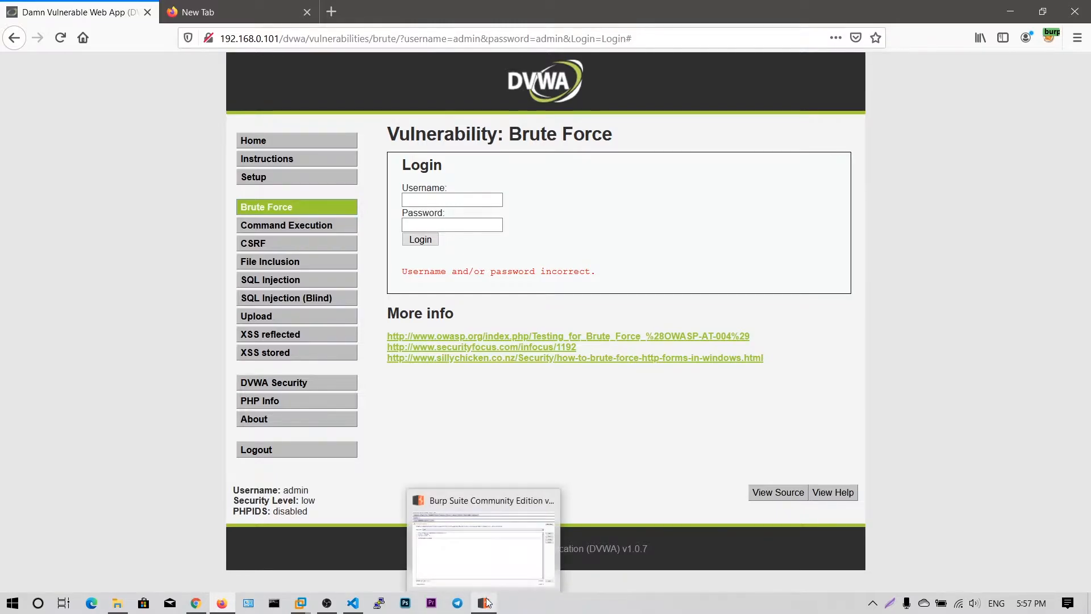
click(484, 602)
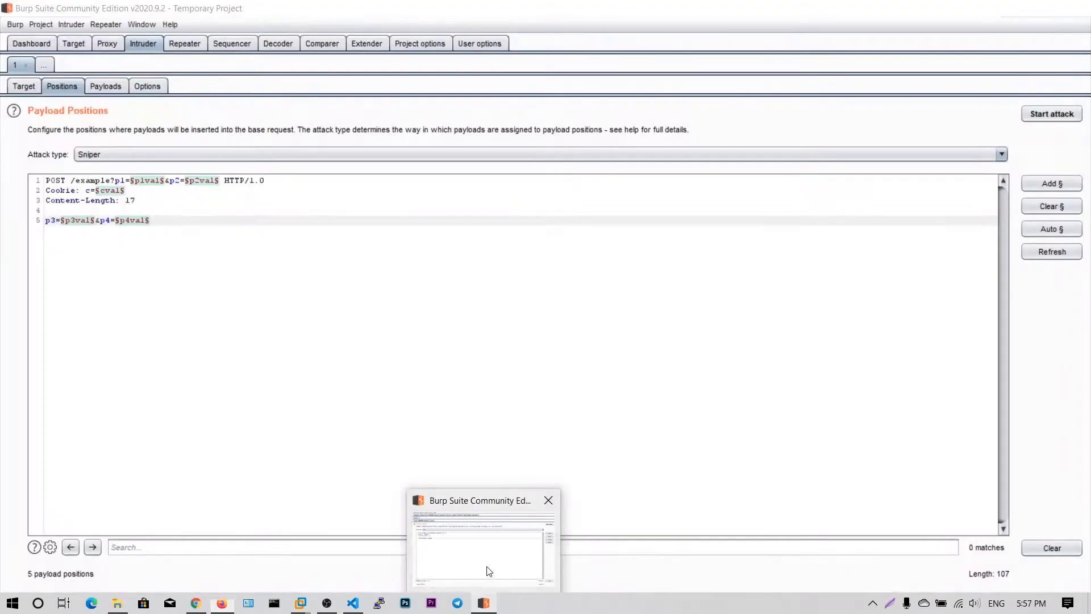
click(107, 43)
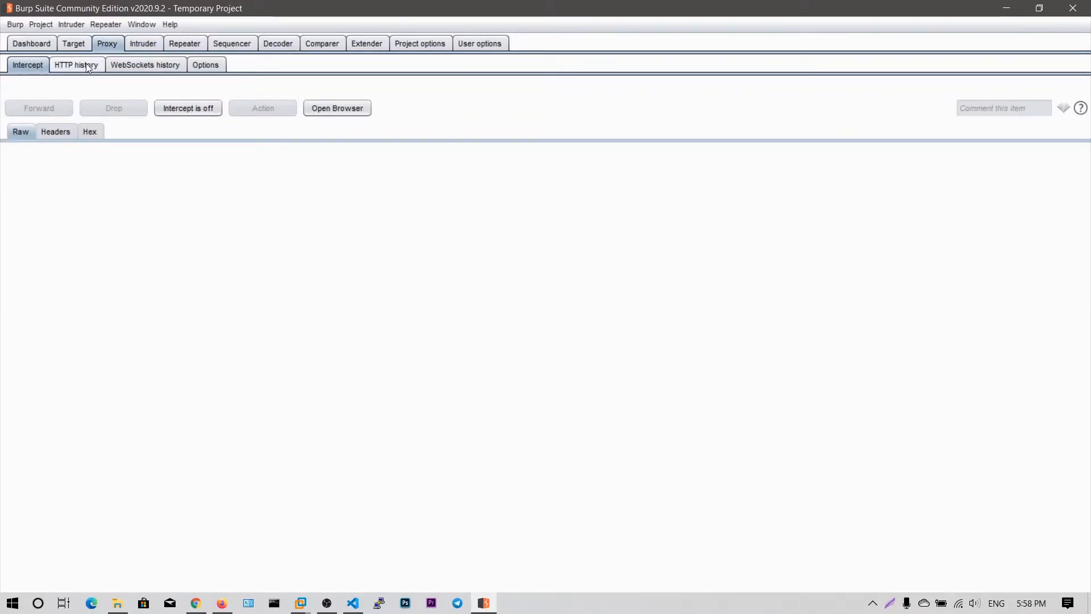
Send the captured brute-force GET request from HTTP history into Intruder
click(75, 65)
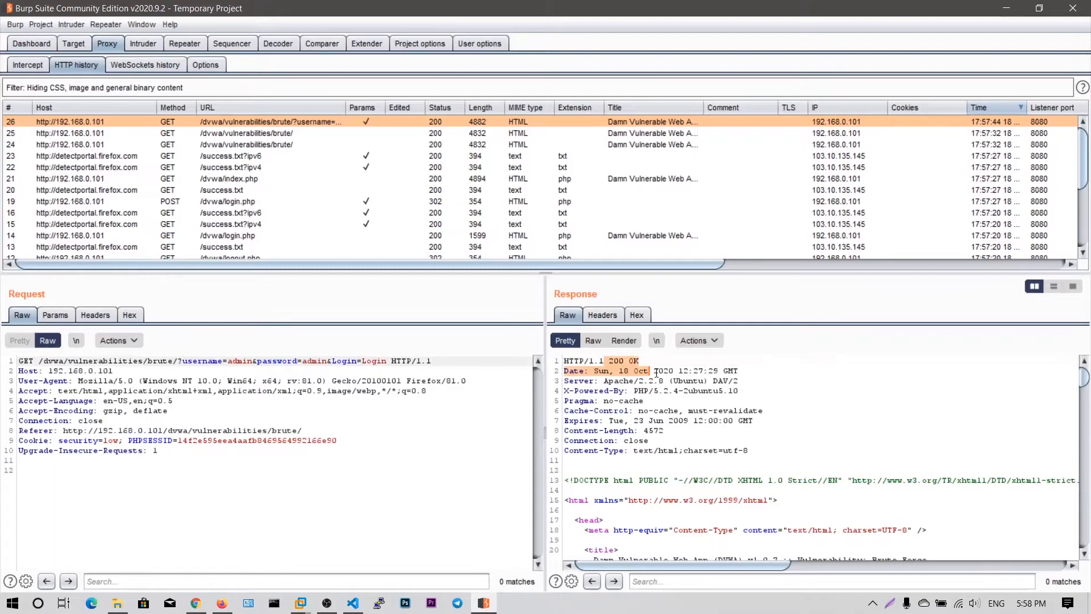
scroll(down, 3)
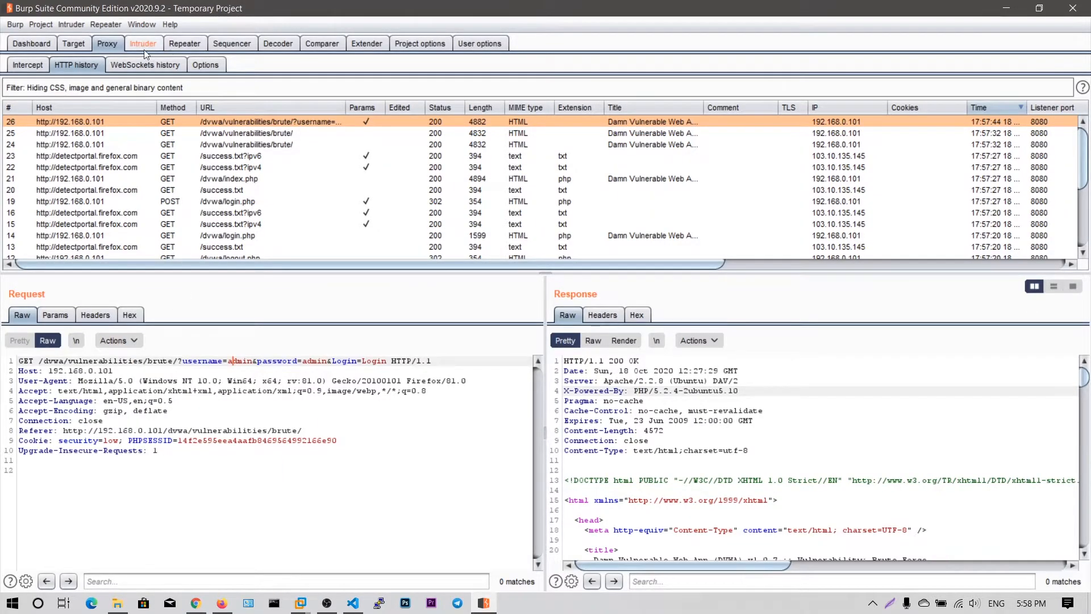
click(143, 43)
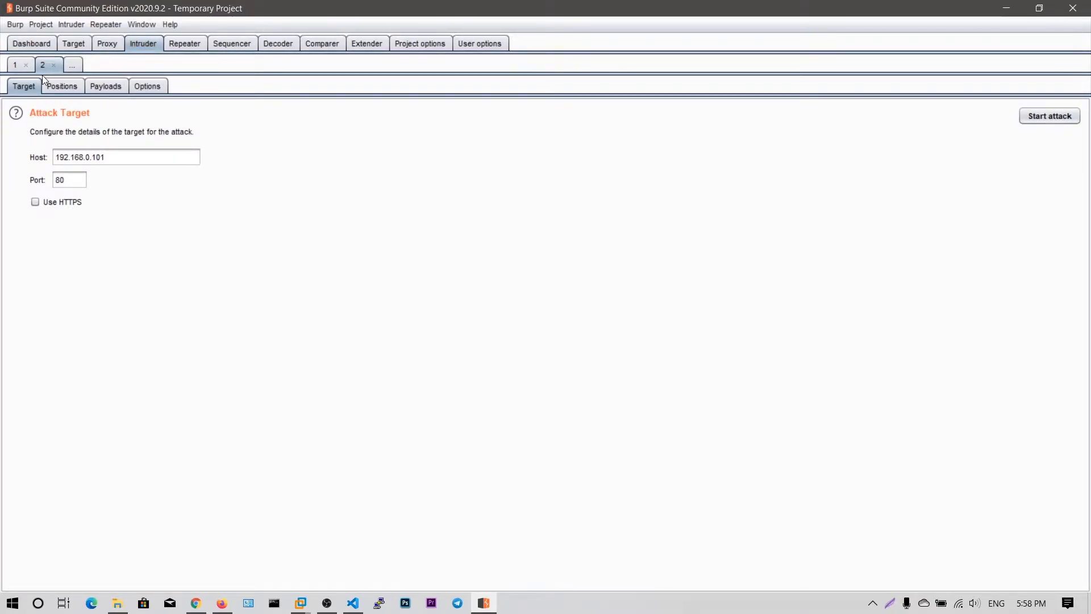
Clear all markers and mark only the username and password values as positions
click(62, 85)
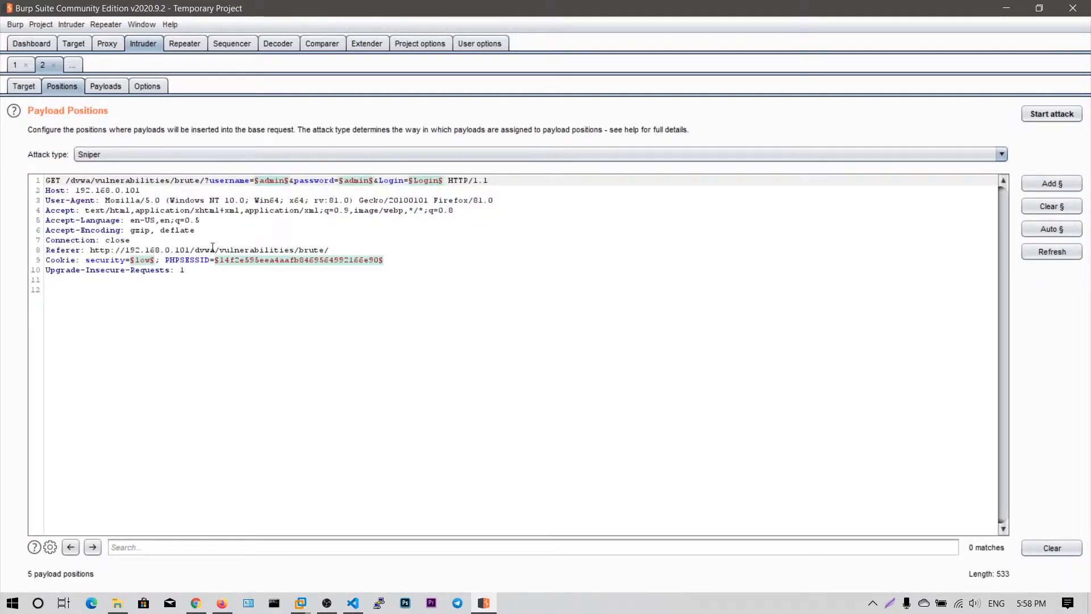
mouse_move(381, 315)
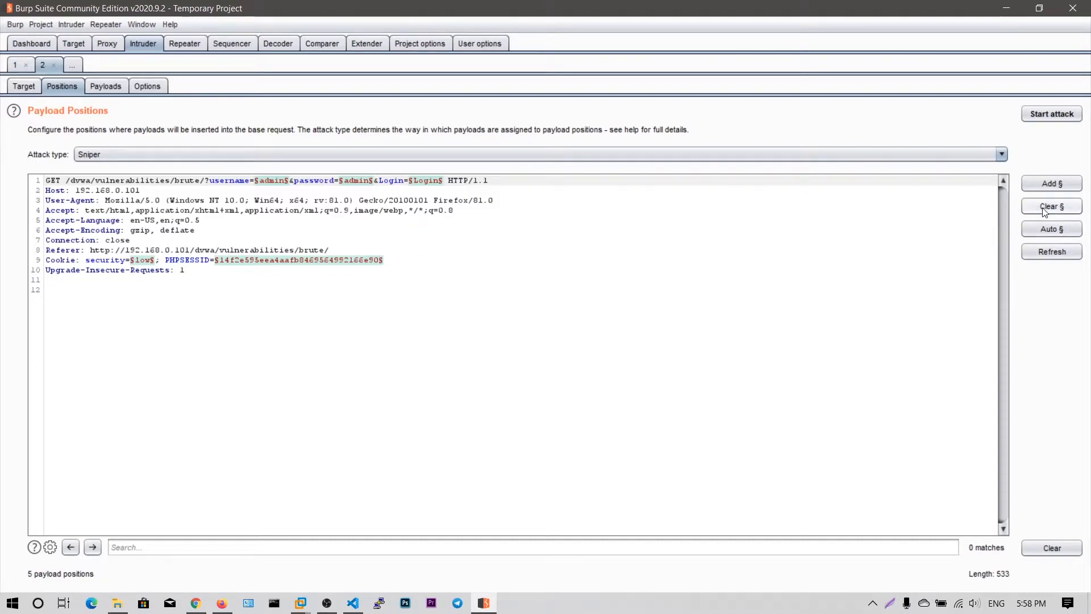
mouse_move(961, 212)
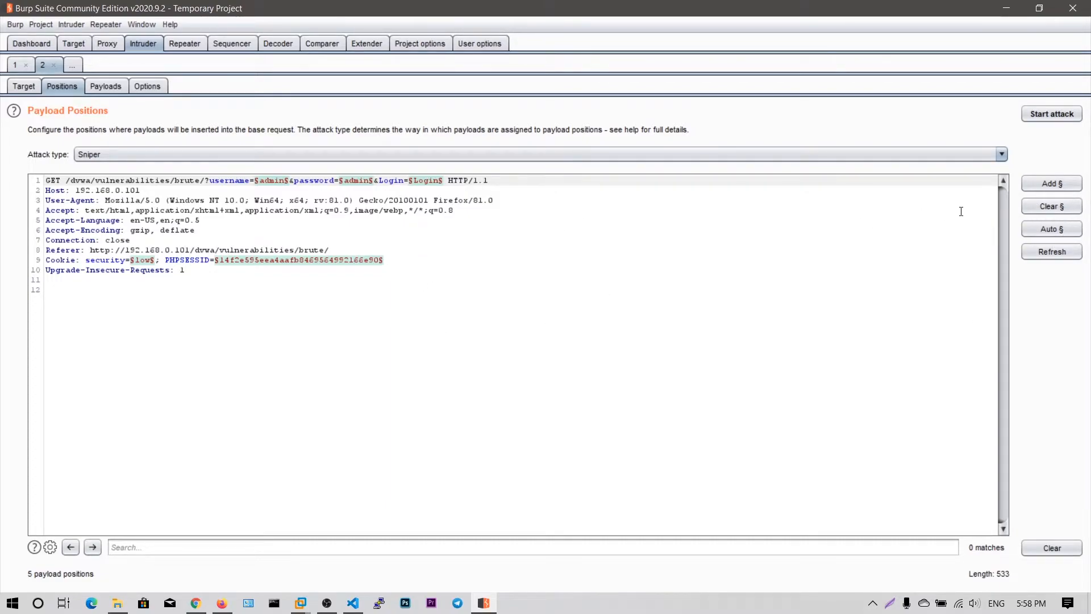
mouse_move(1052, 206)
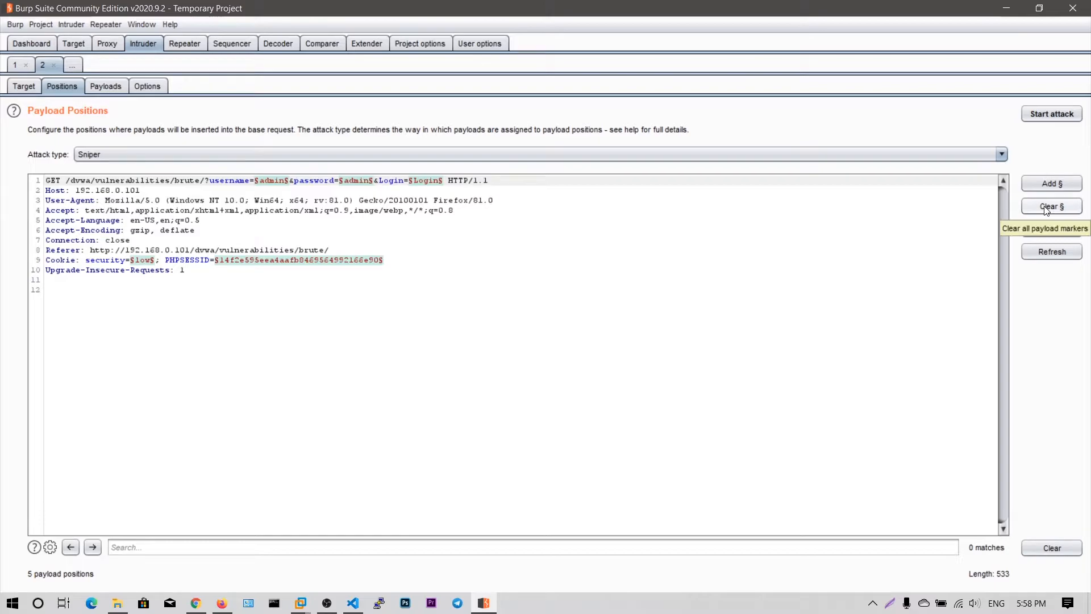
click(1052, 206)
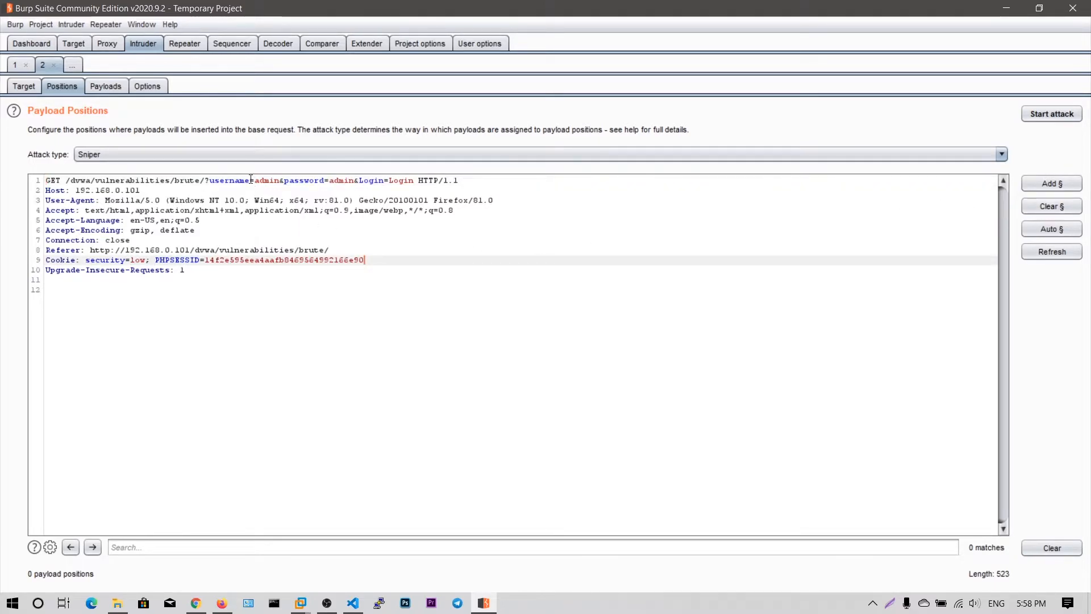
double_click(267, 180)
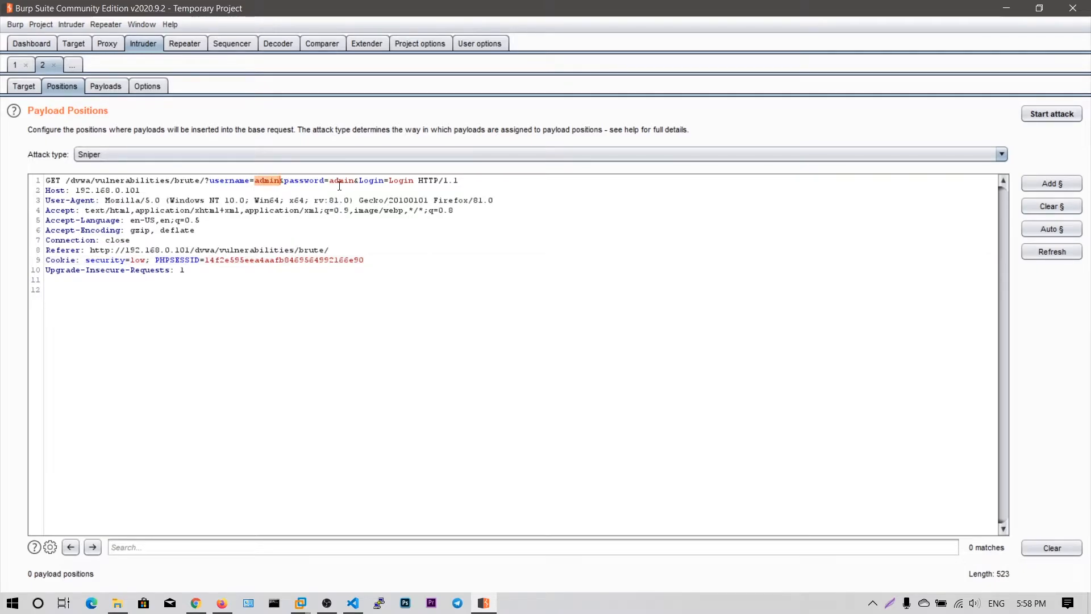
mouse_move(1011, 184)
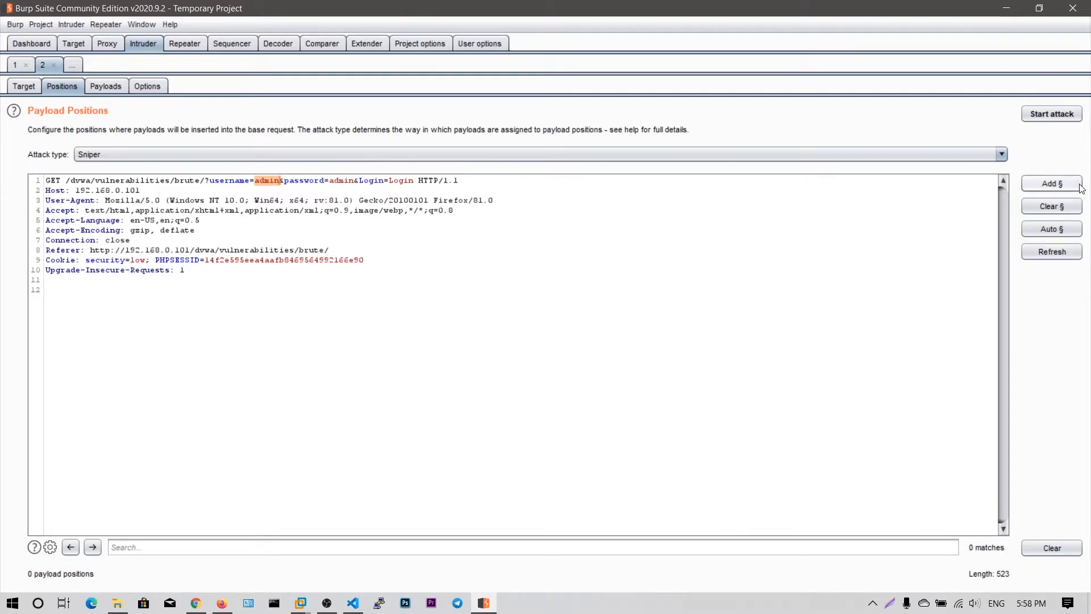
click(1052, 183)
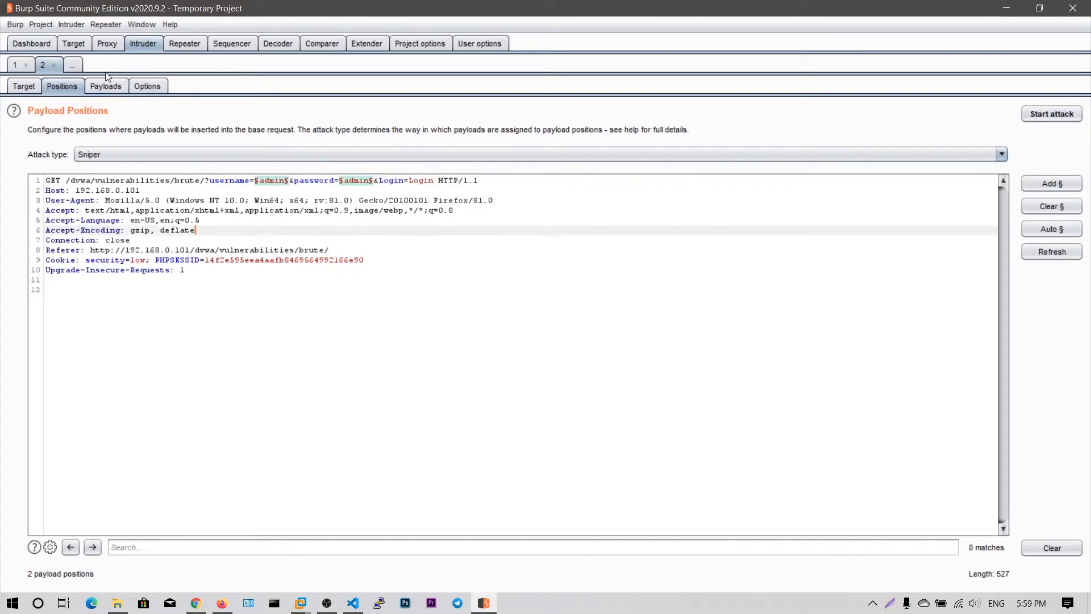
click(105, 86)
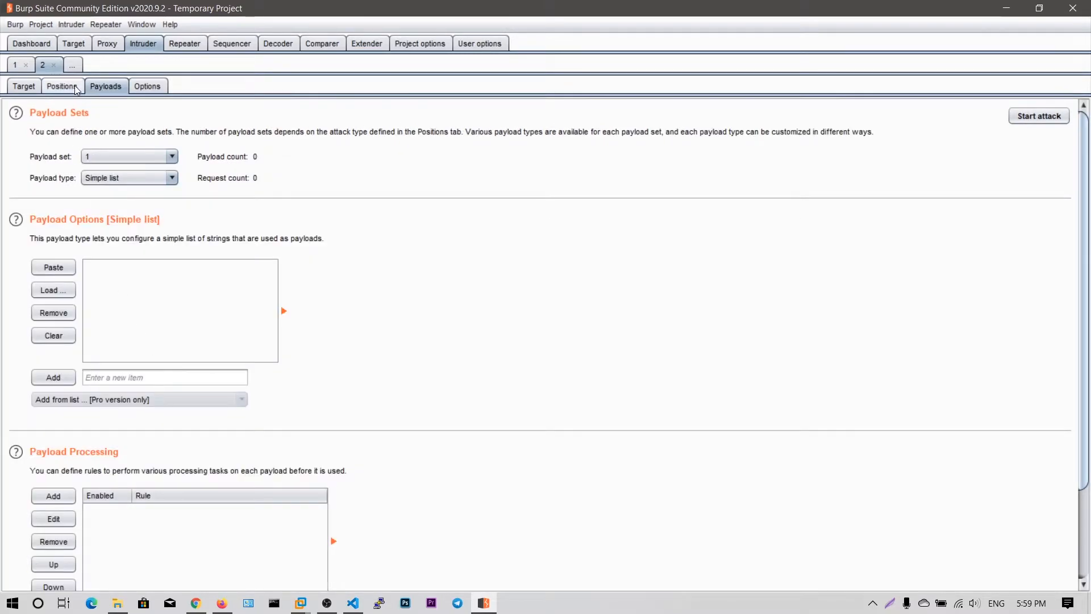
Fill payload set 1 with the usernames admin, nikhil and temp
click(62, 86)
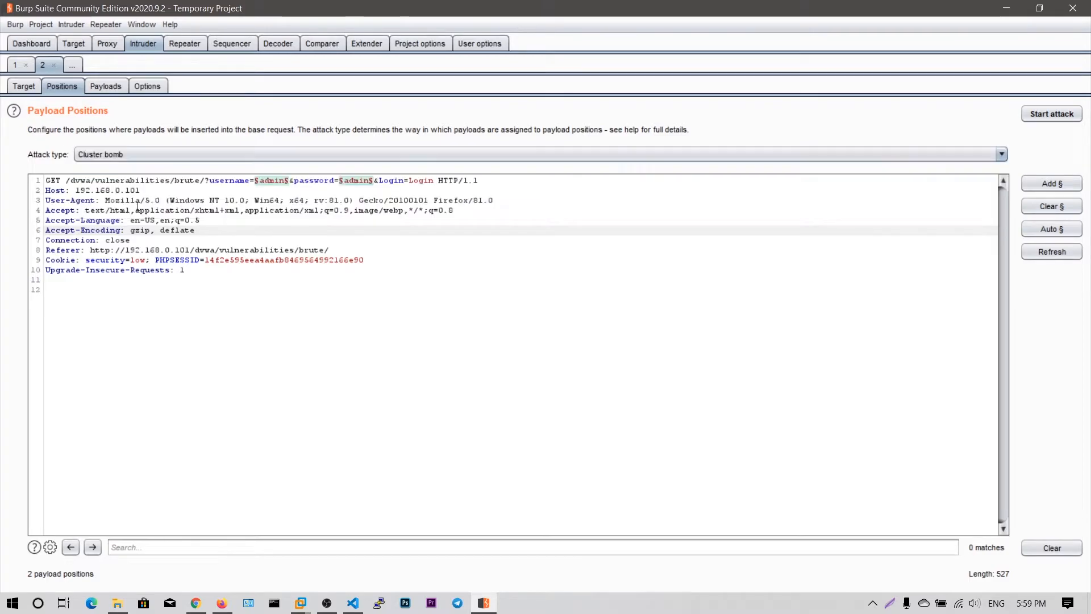
click(222, 201)
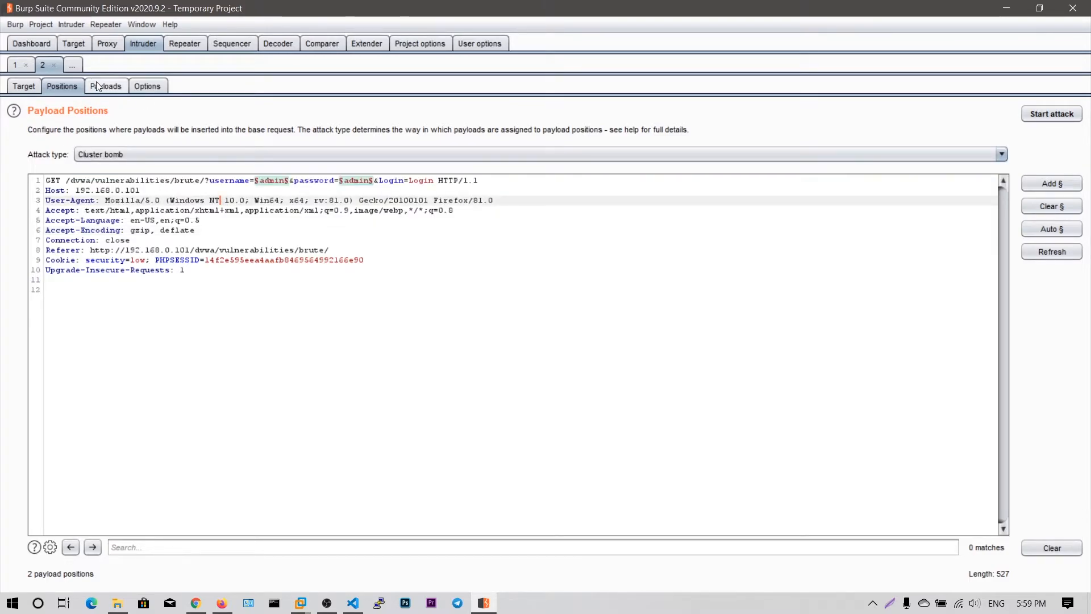
click(105, 86)
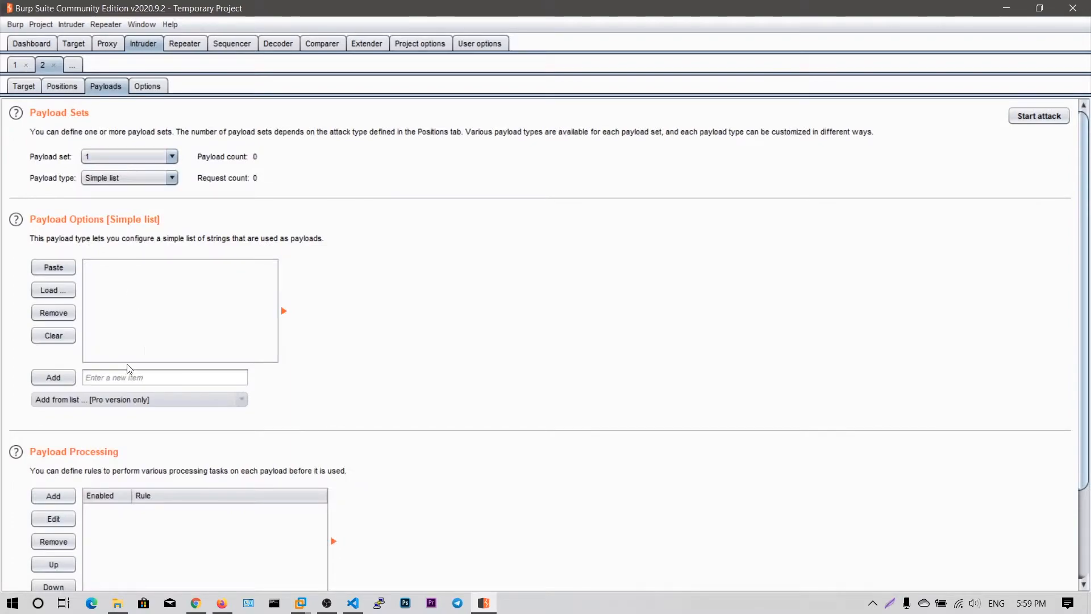
text(ad)
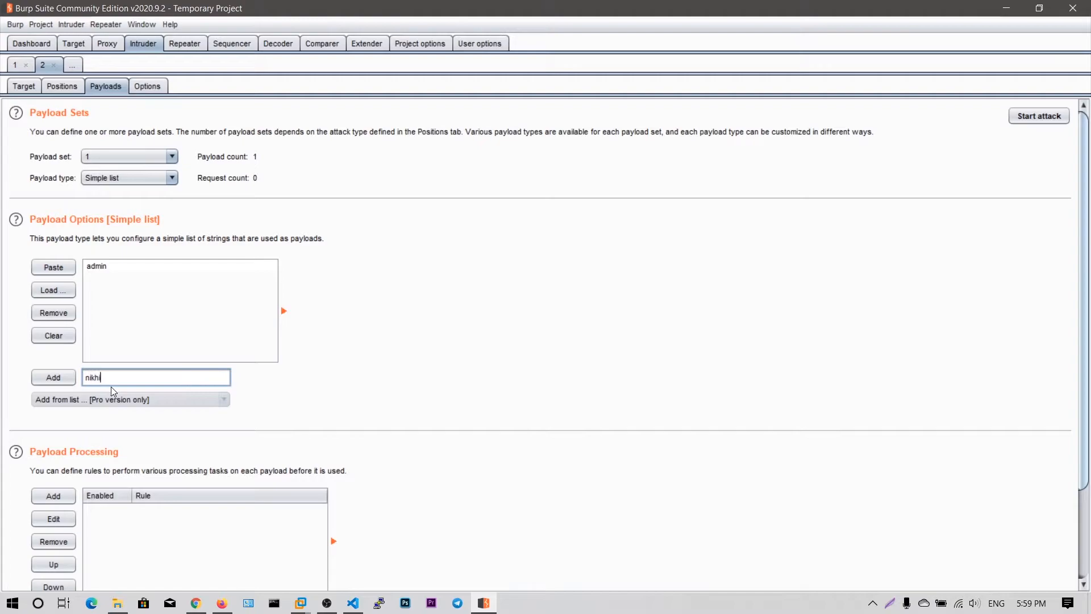
click(53, 378)
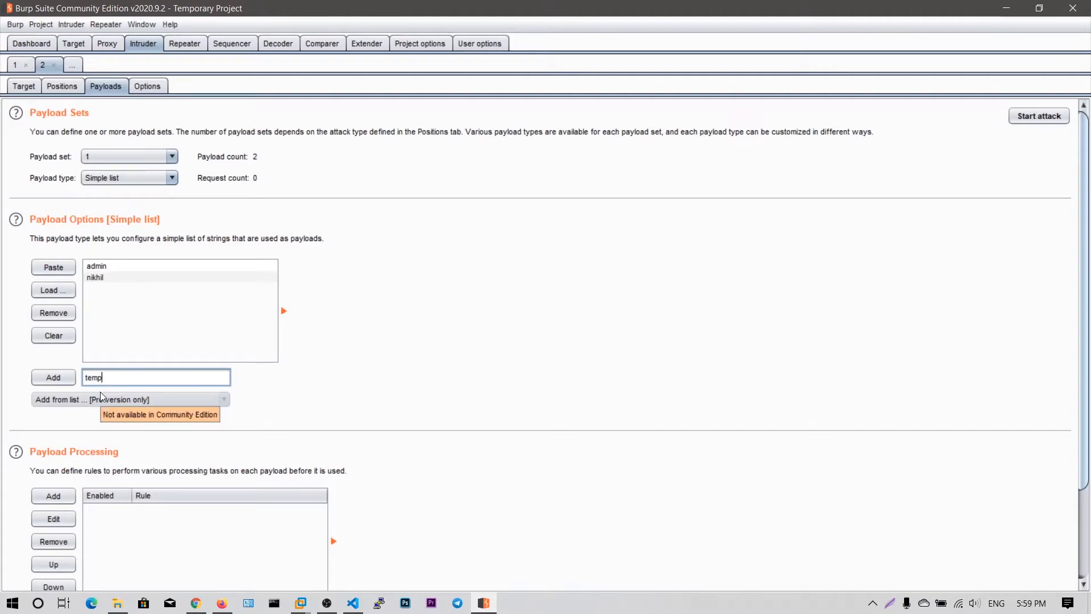
click(53, 378)
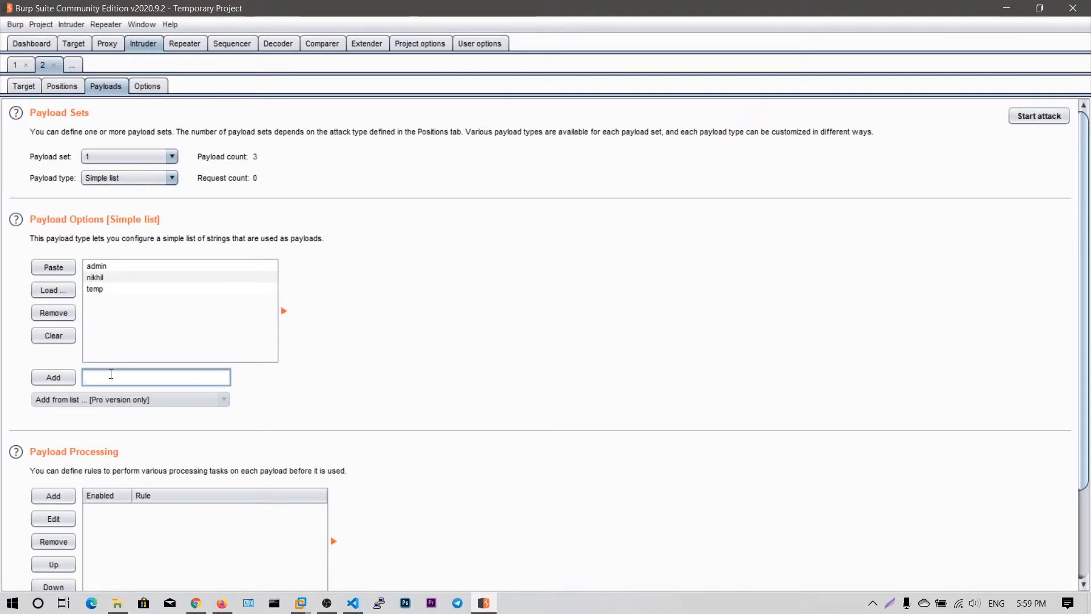
mouse_move(356, 337)
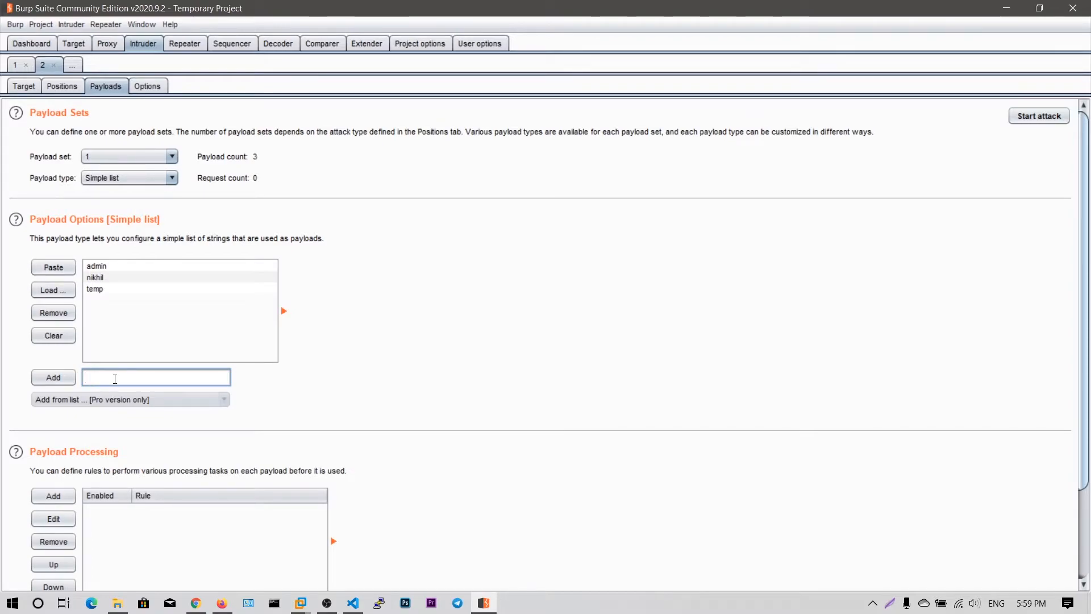
mouse_move(96, 404)
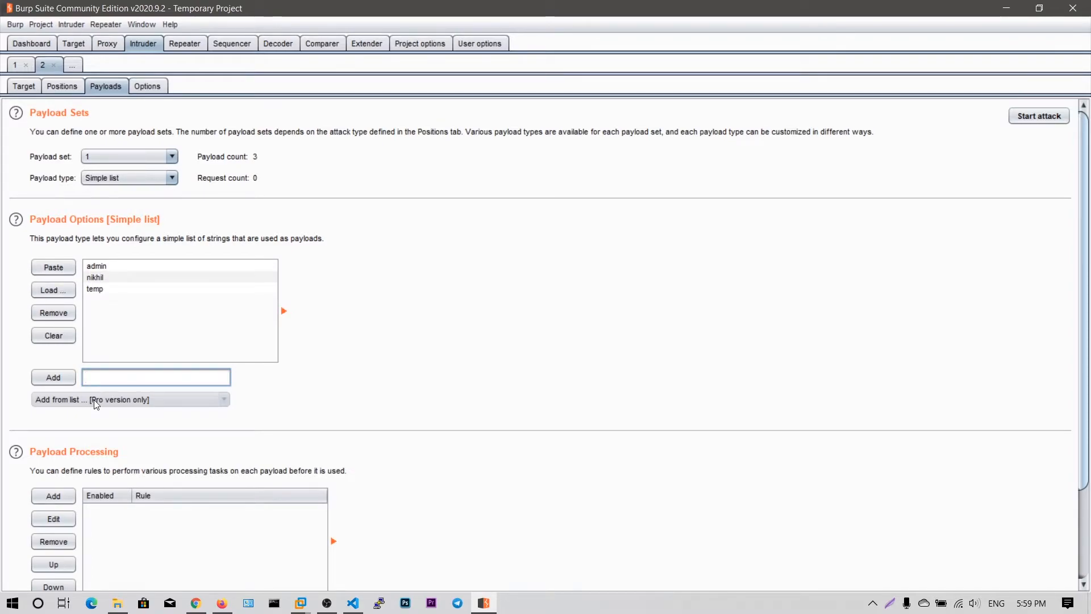
mouse_move(445, 462)
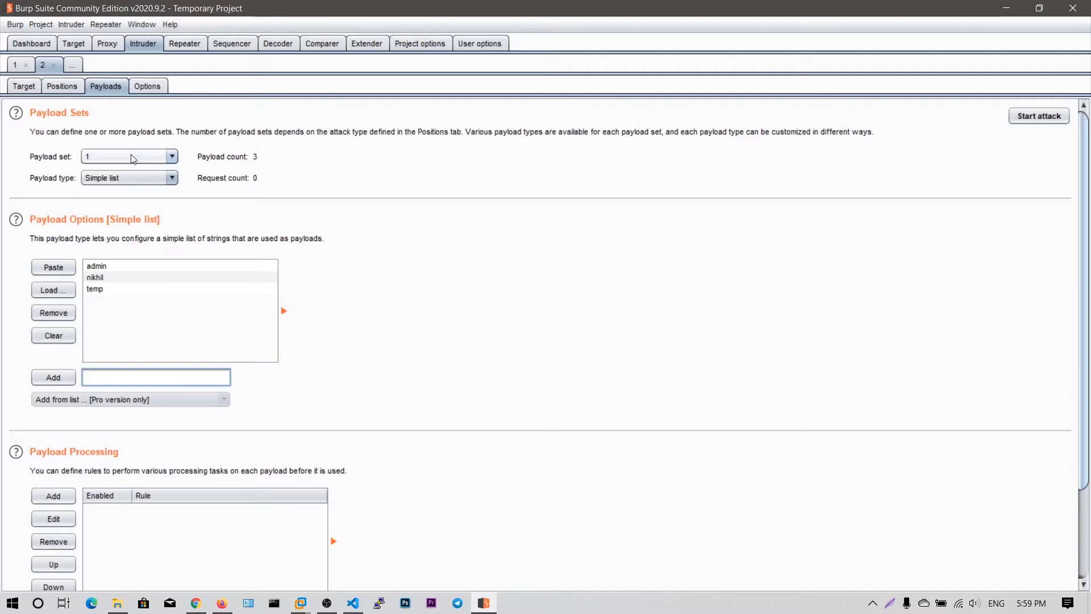
Switch to payload set 2 and add 'password' as its first candidate
click(129, 156)
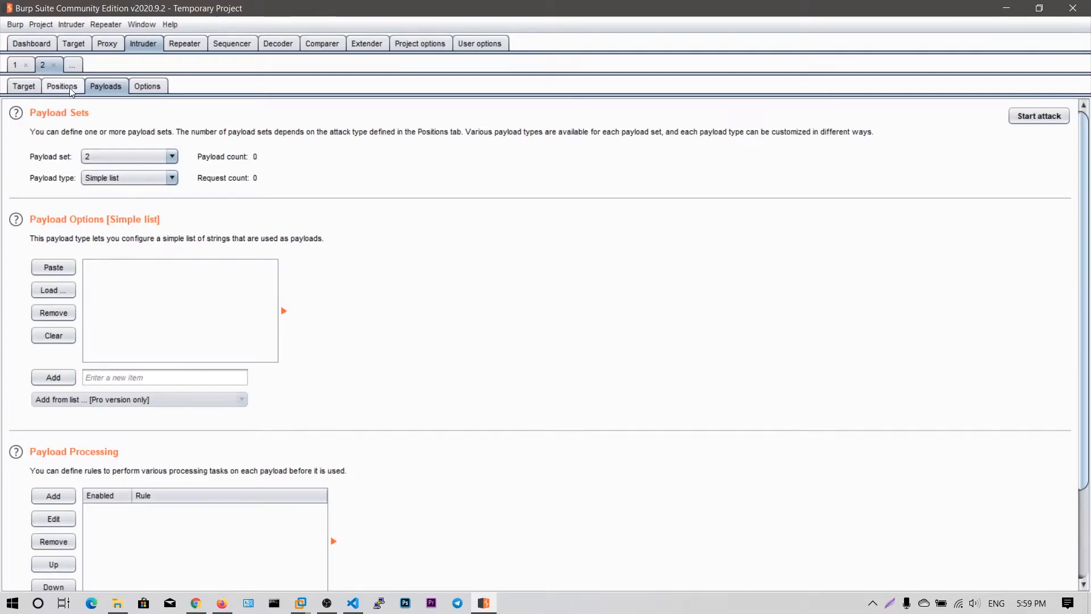
click(164, 376)
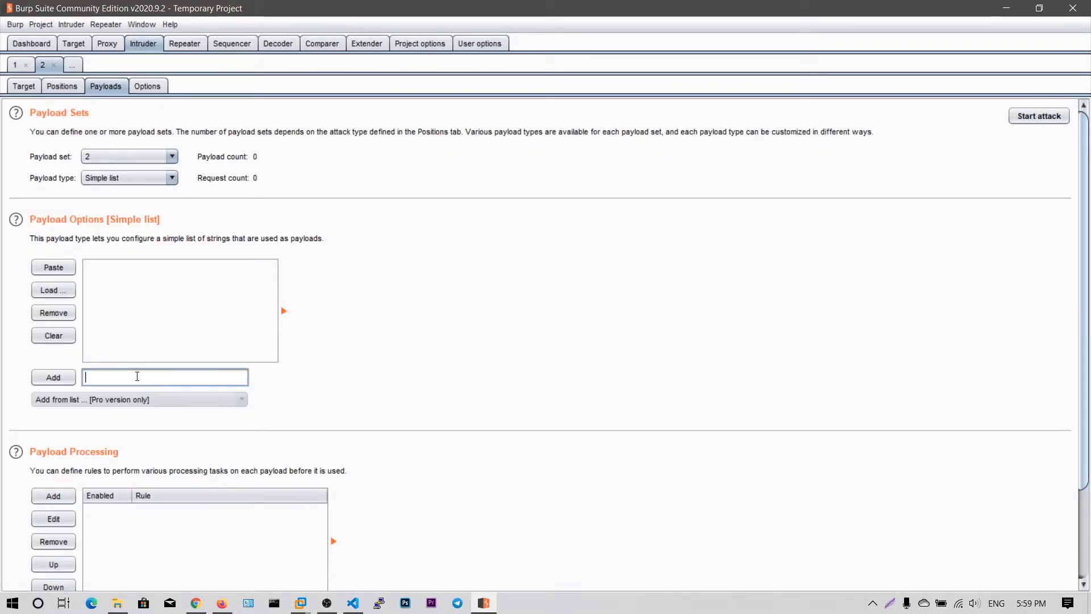
text(pass)
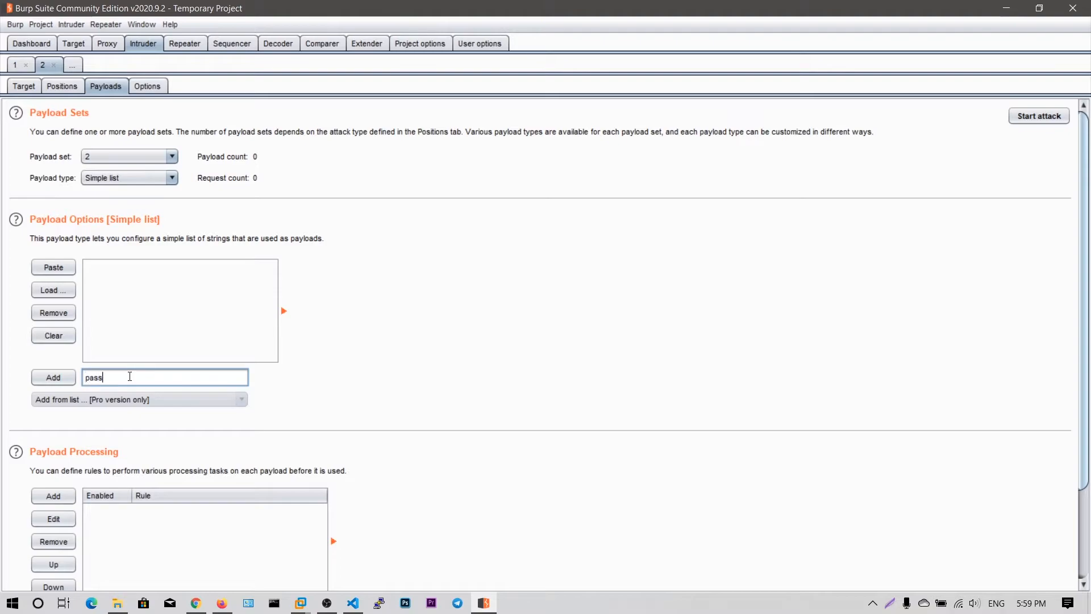
text(word)
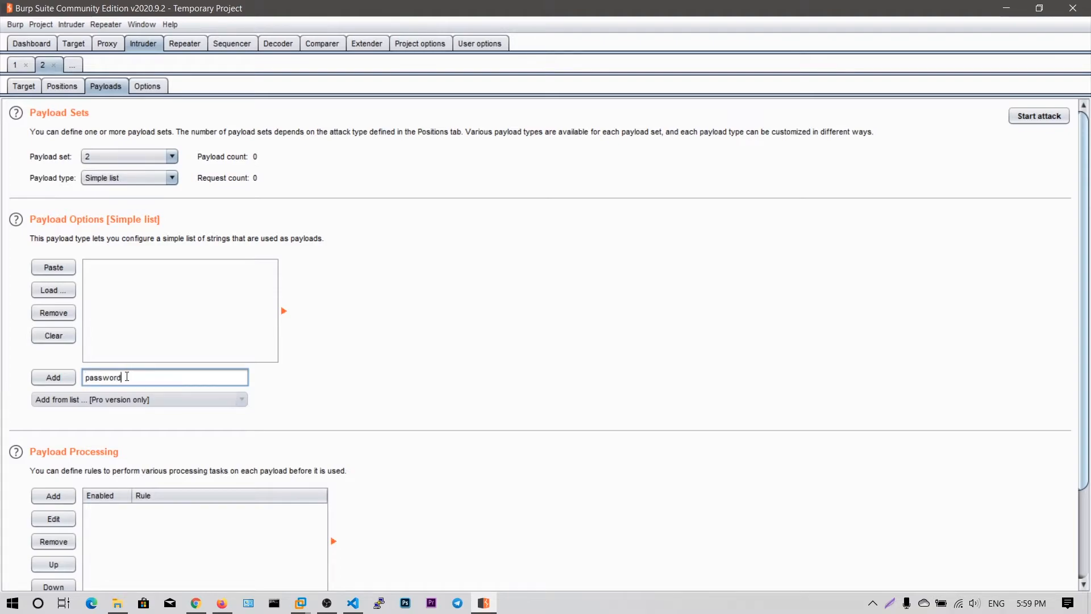
click(52, 377)
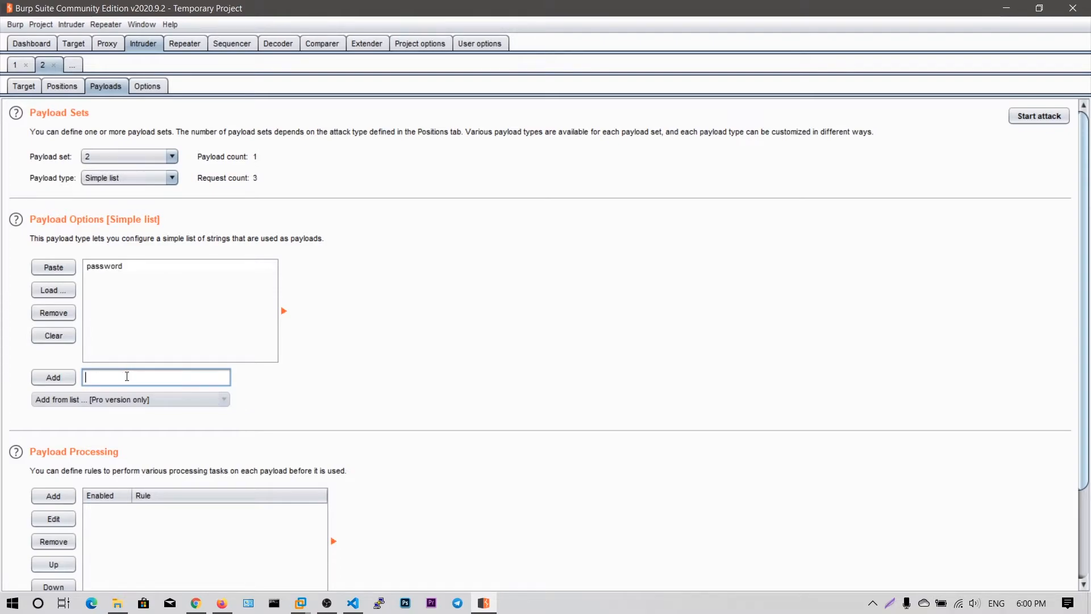
Add tmpe1, temp, admin, root and toor to payload set 2
click(156, 376)
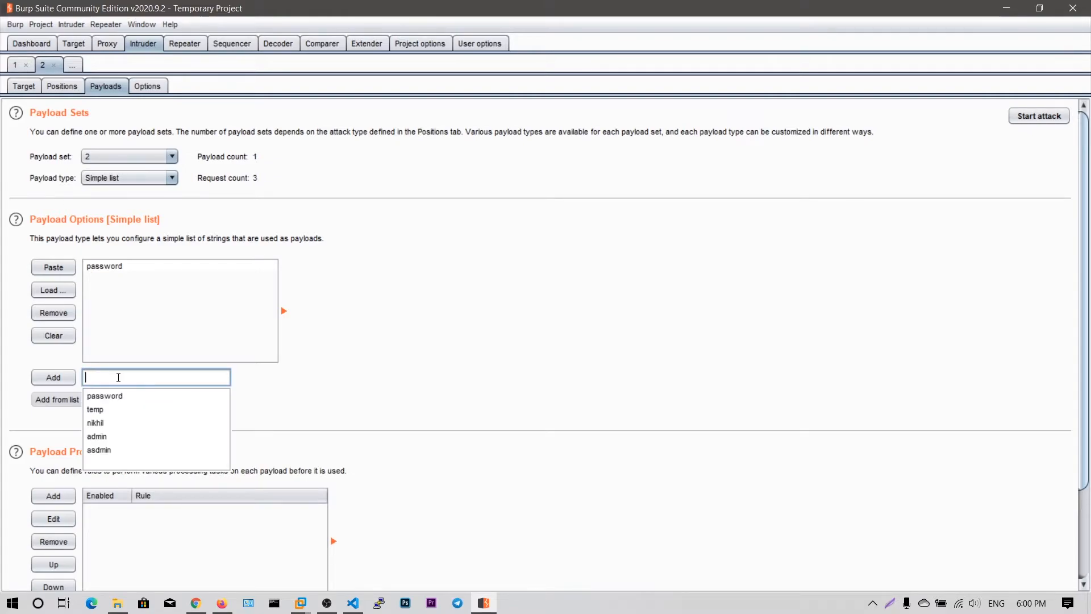
text(tmpe1)
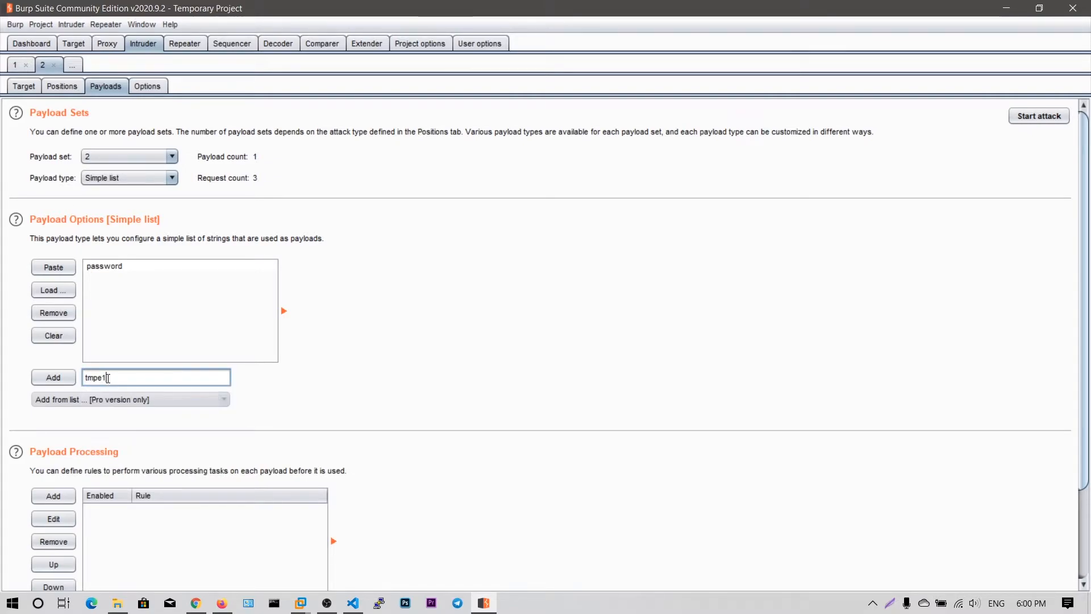
click(52, 378)
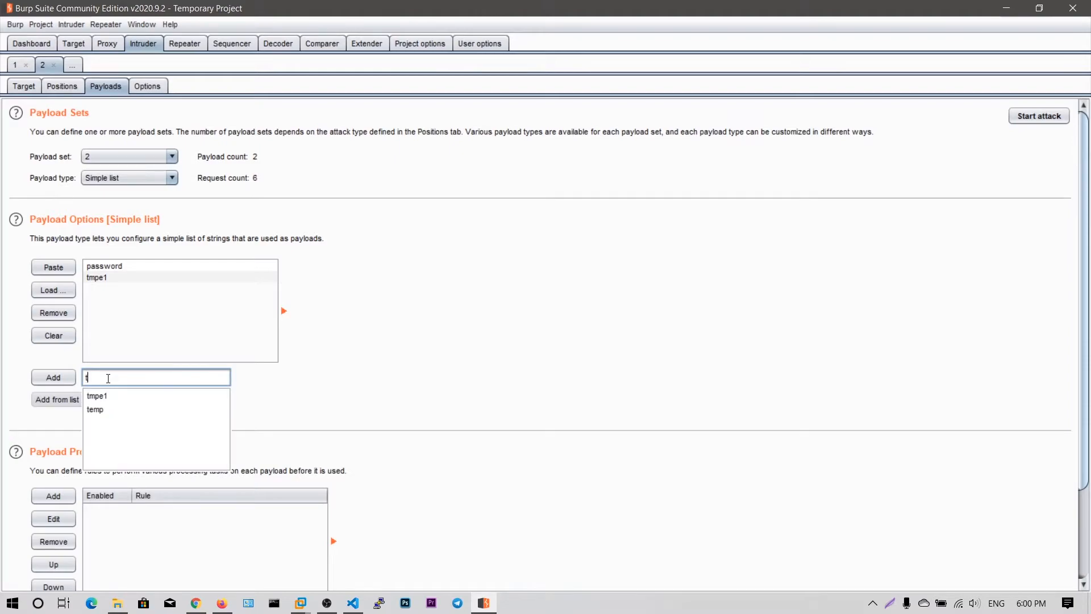
click(53, 378)
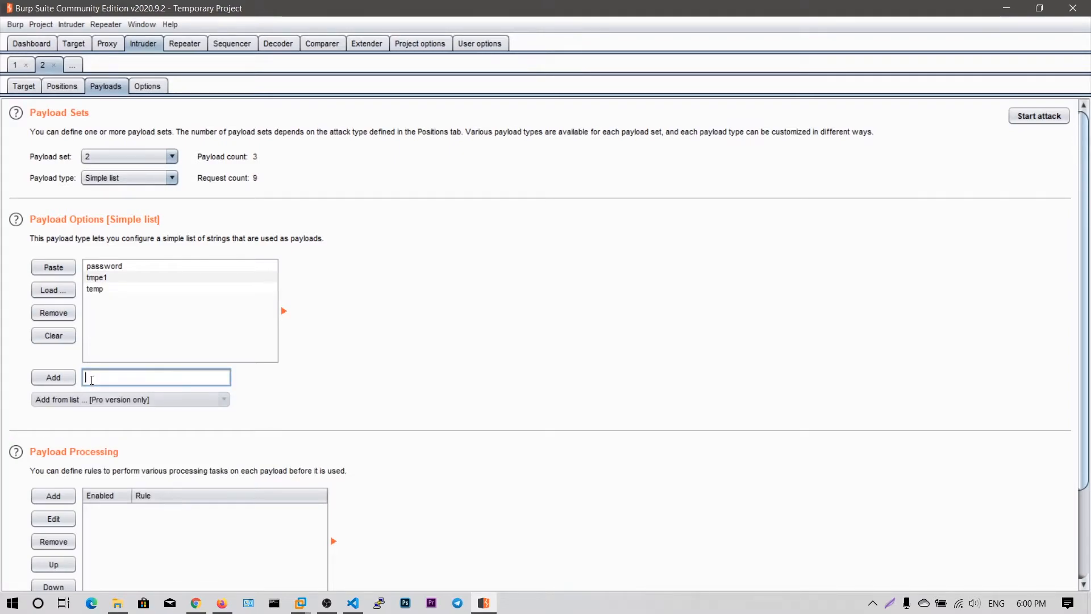
text(ad)
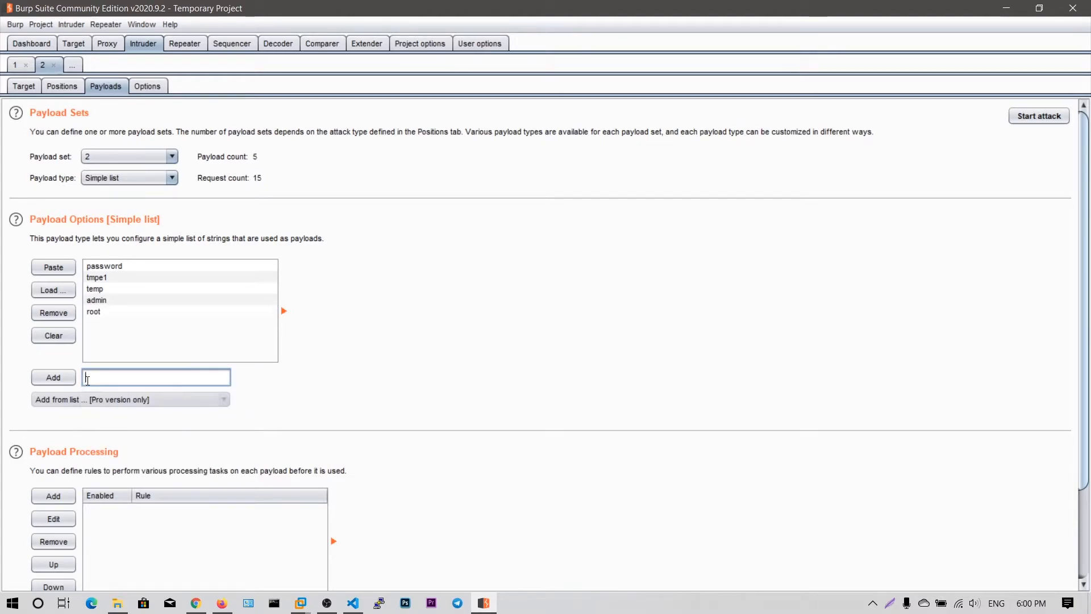
text(toor)
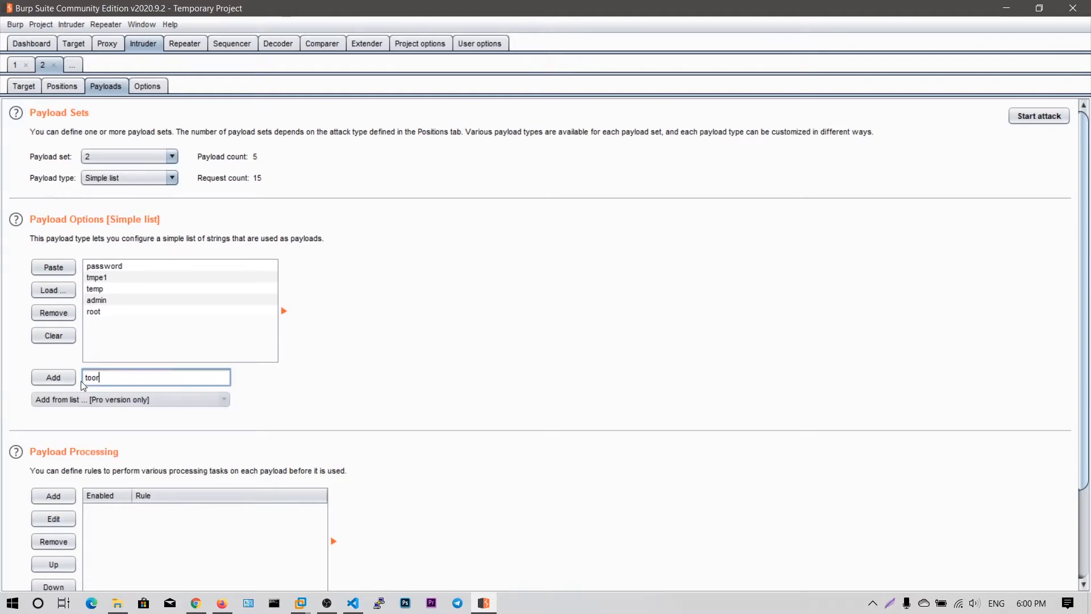
click(62, 86)
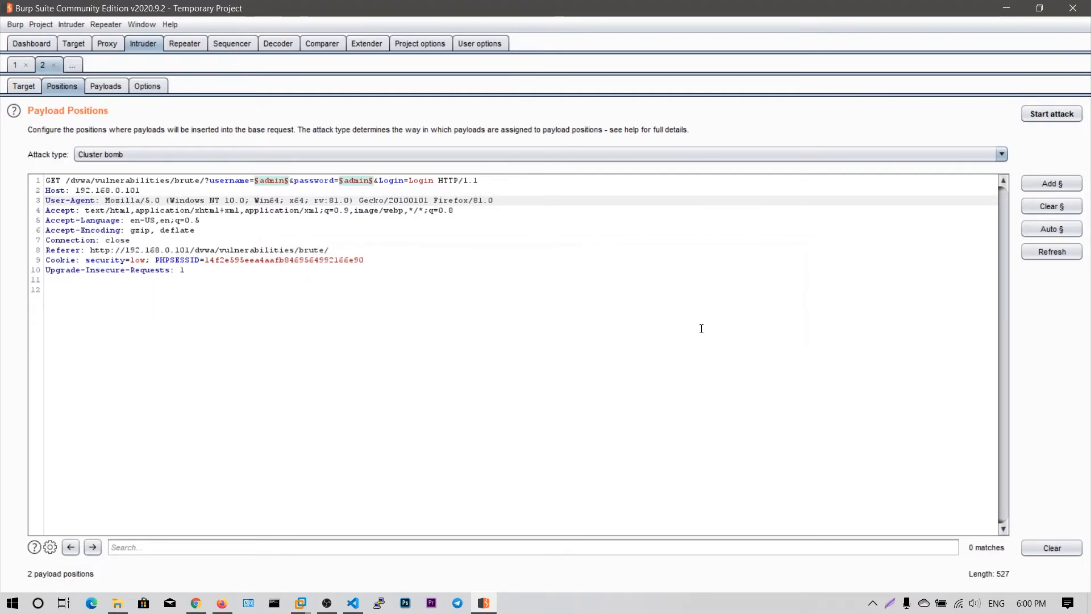
click(1051, 114)
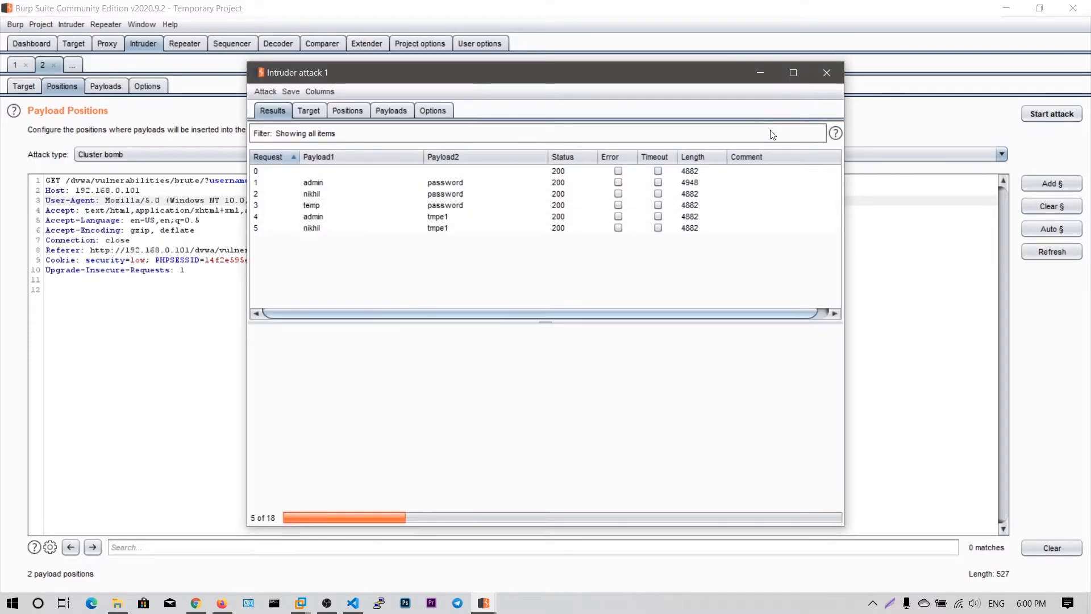
click(793, 73)
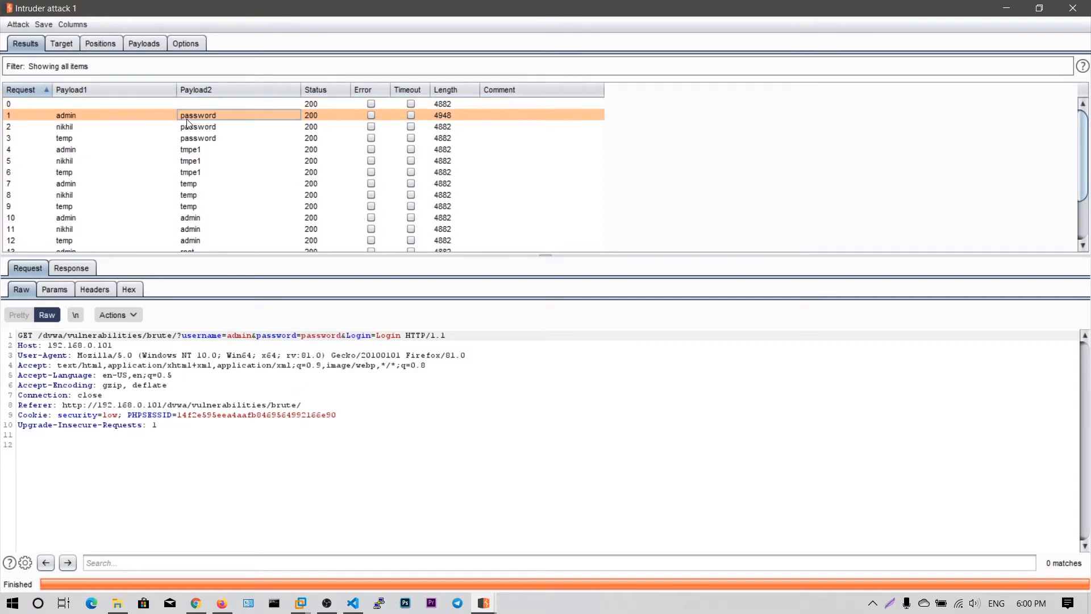
mouse_move(427, 177)
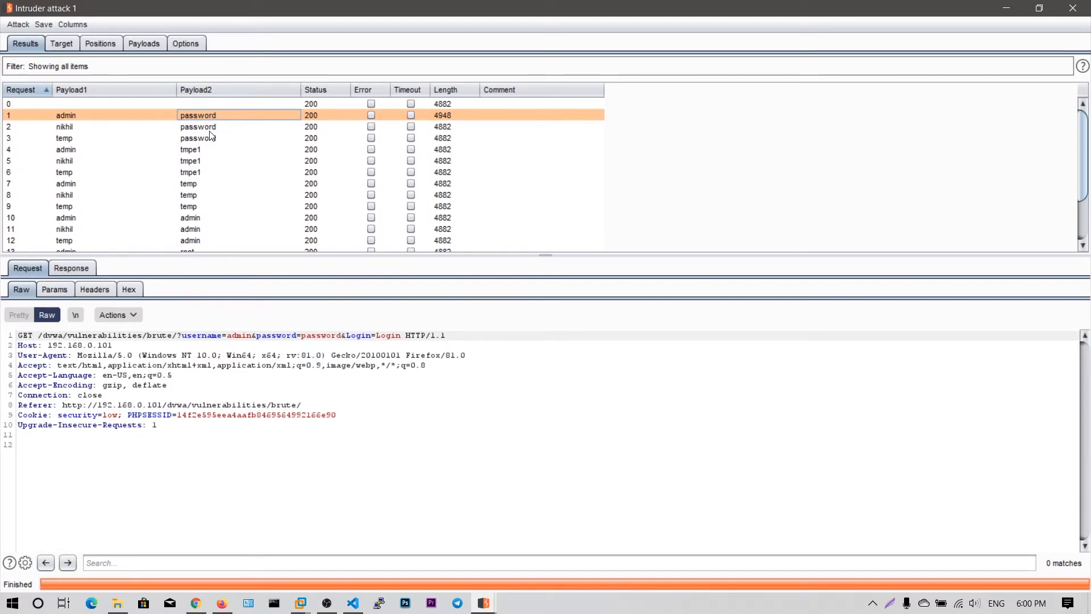
click(65, 126)
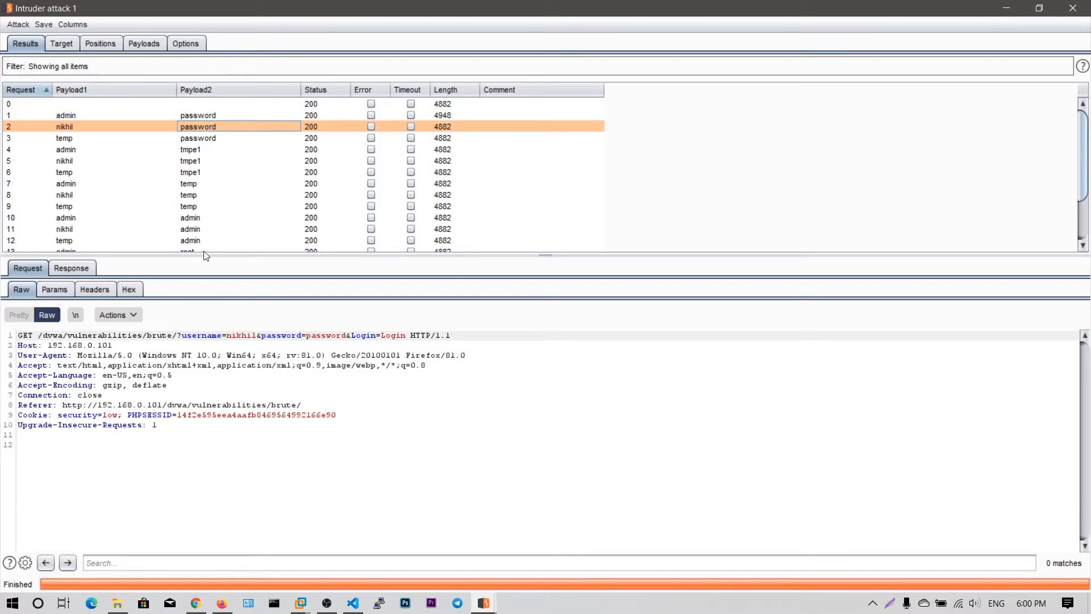
mouse_move(146, 142)
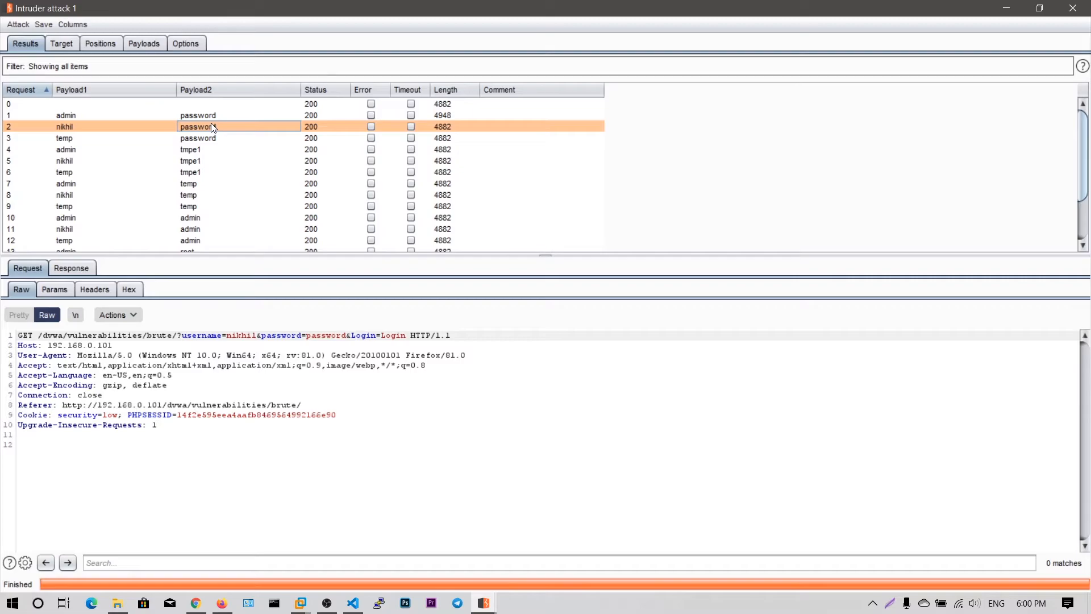
mouse_move(80, 163)
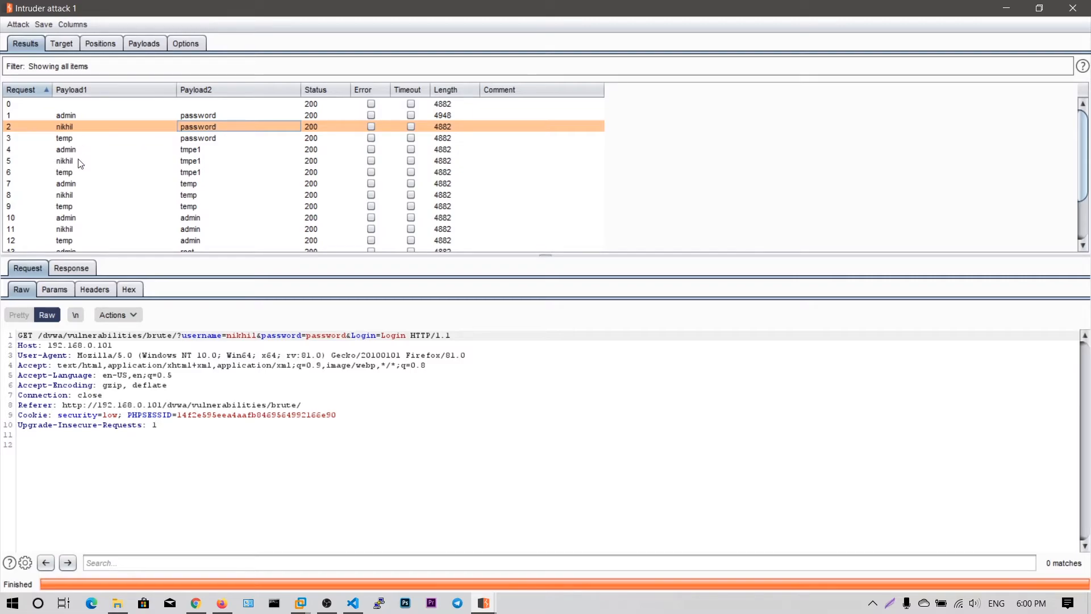
click(65, 161)
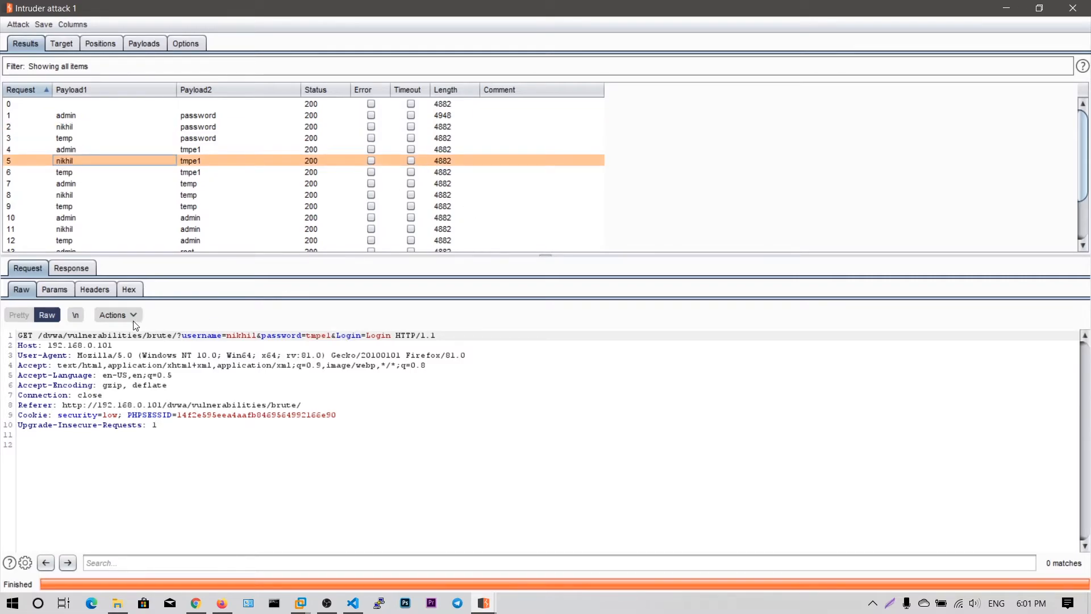
click(70, 267)
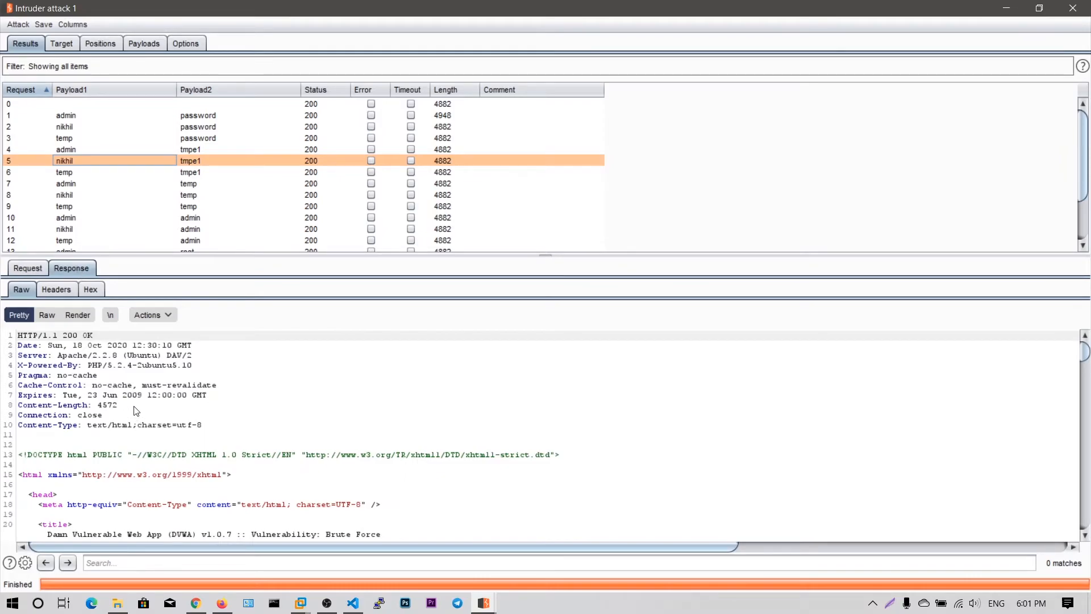
mouse_move(268, 487)
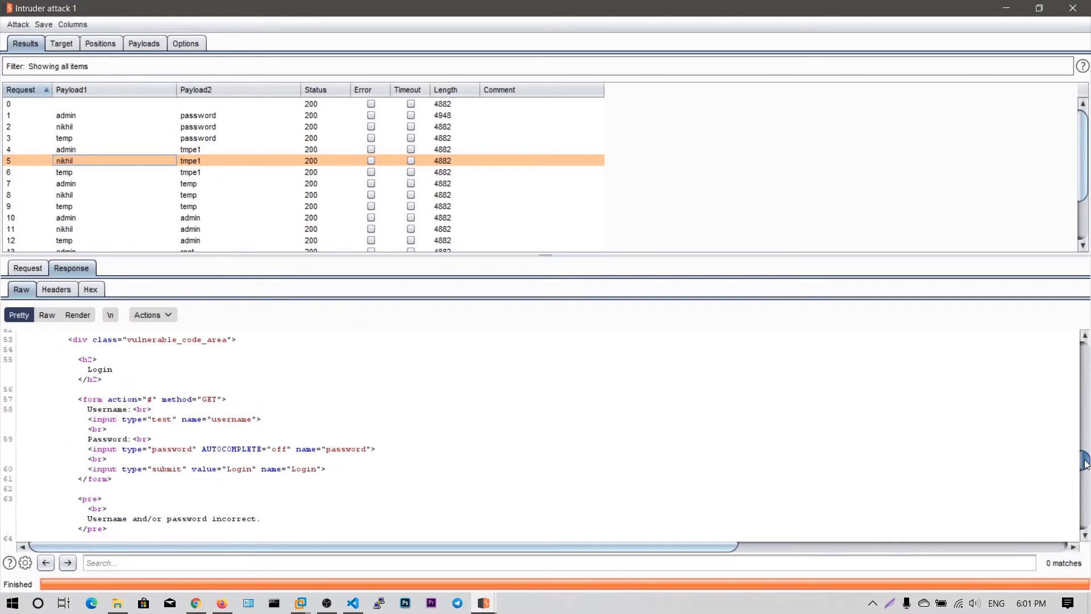
scroll(down, 3)
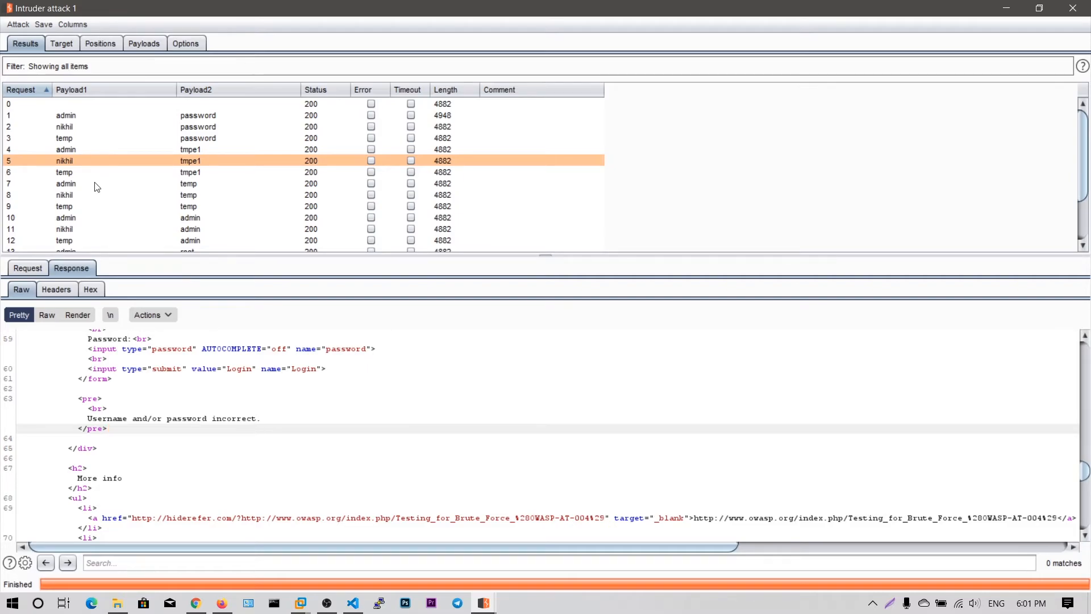
click(65, 183)
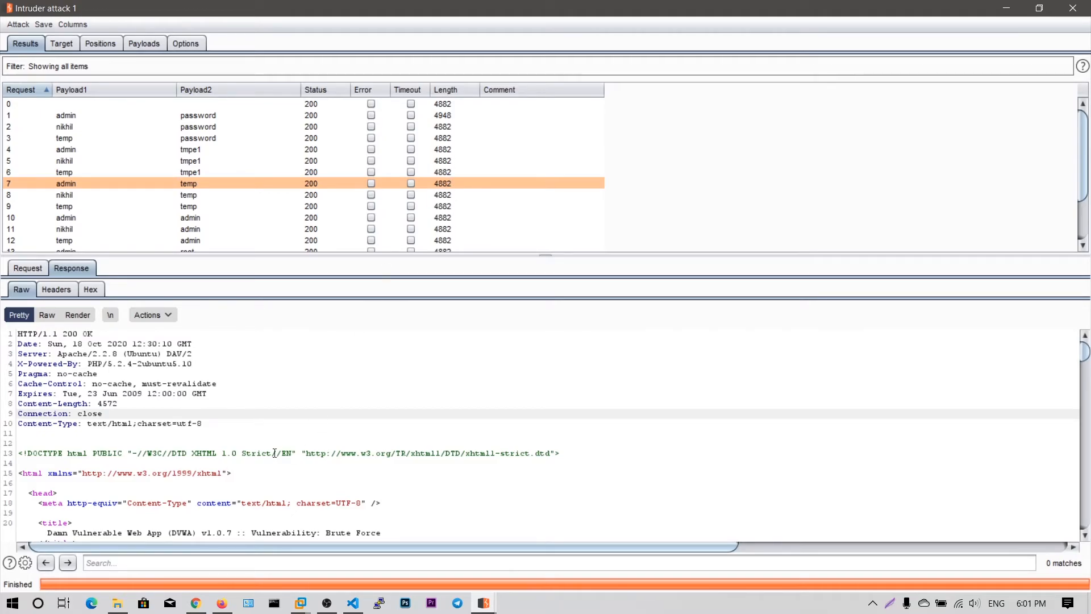
Switch to Firefox and enter admin and a password in the DVWA login fields
click(195, 604)
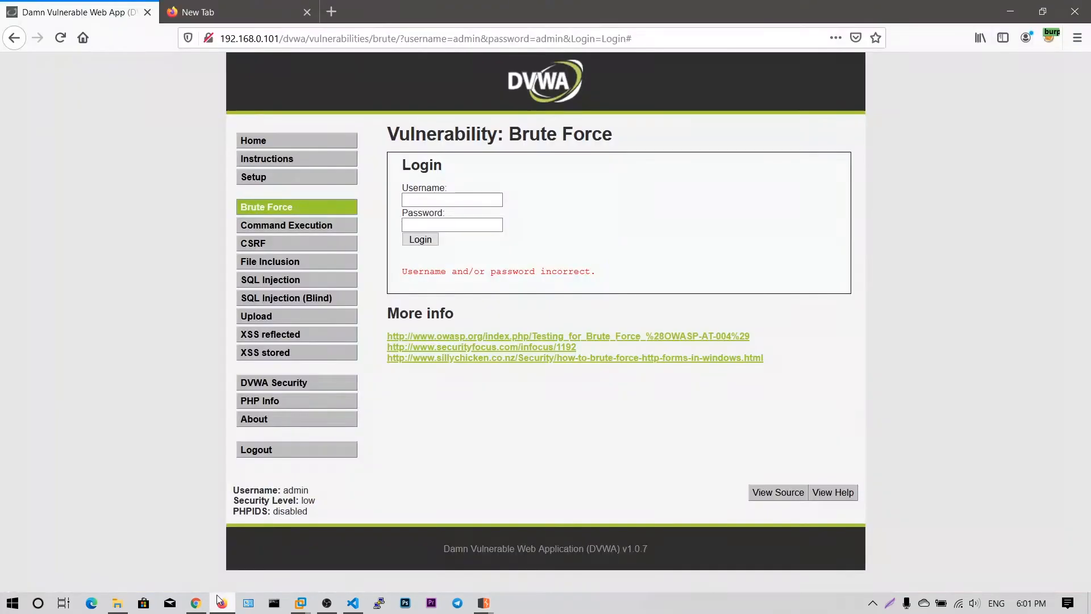
click(450, 200)
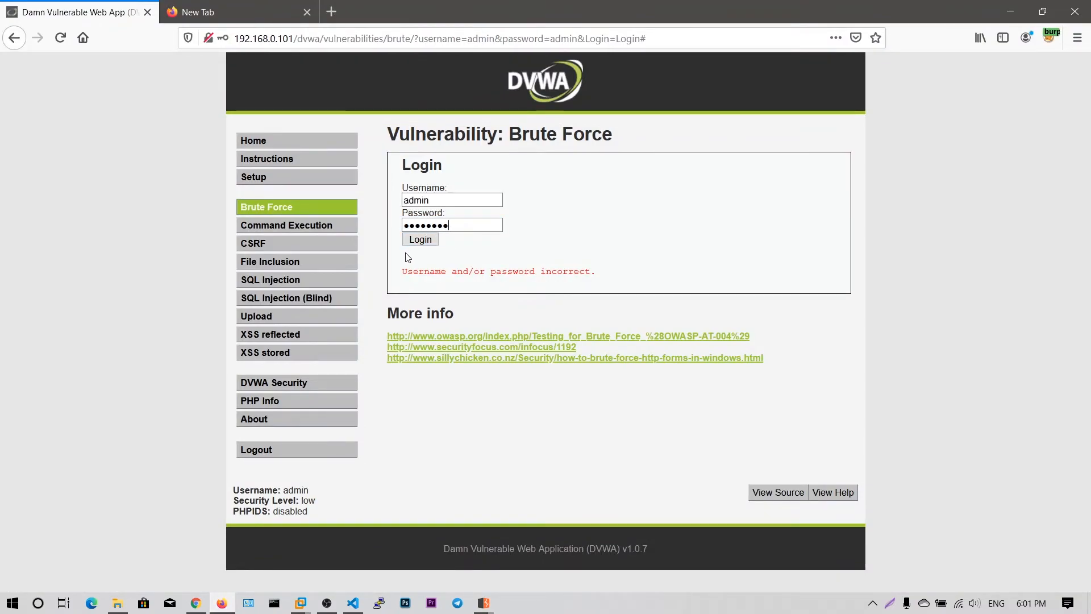
click(420, 239)
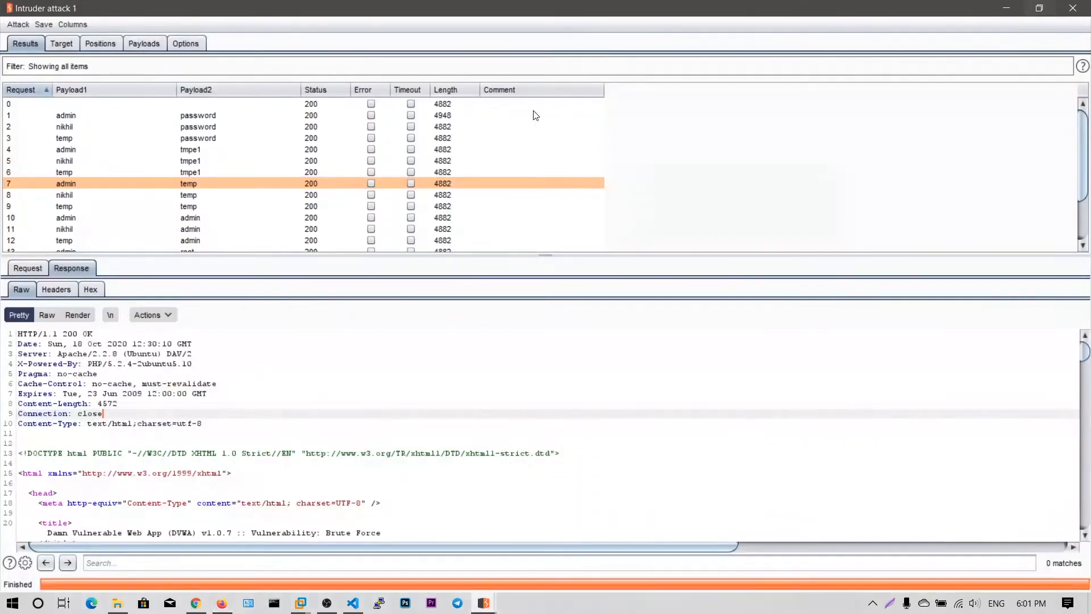
mouse_move(447, 189)
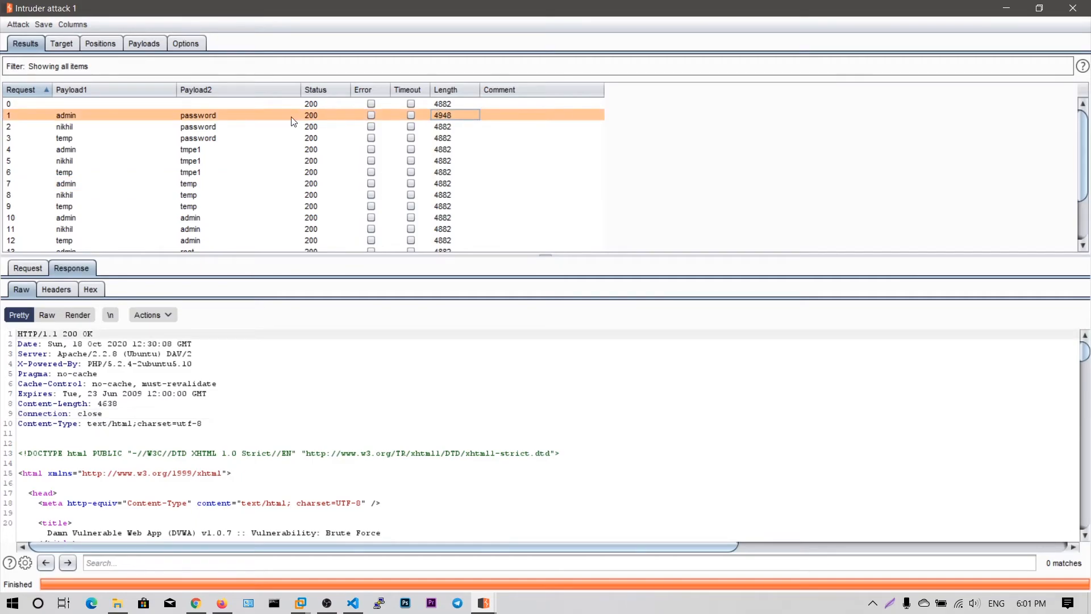
mouse_move(449, 118)
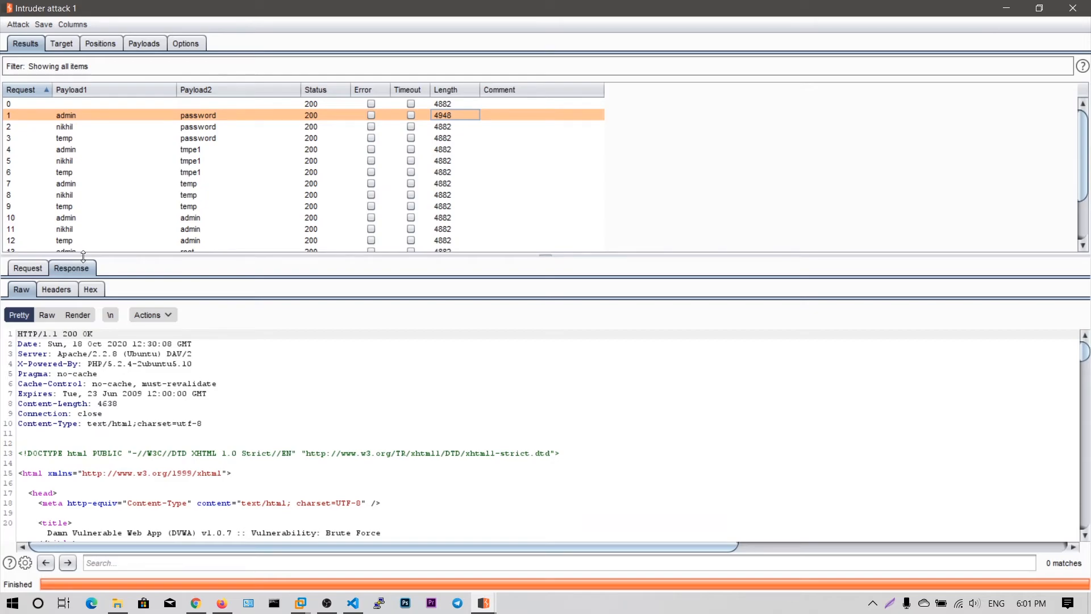
mouse_move(266, 238)
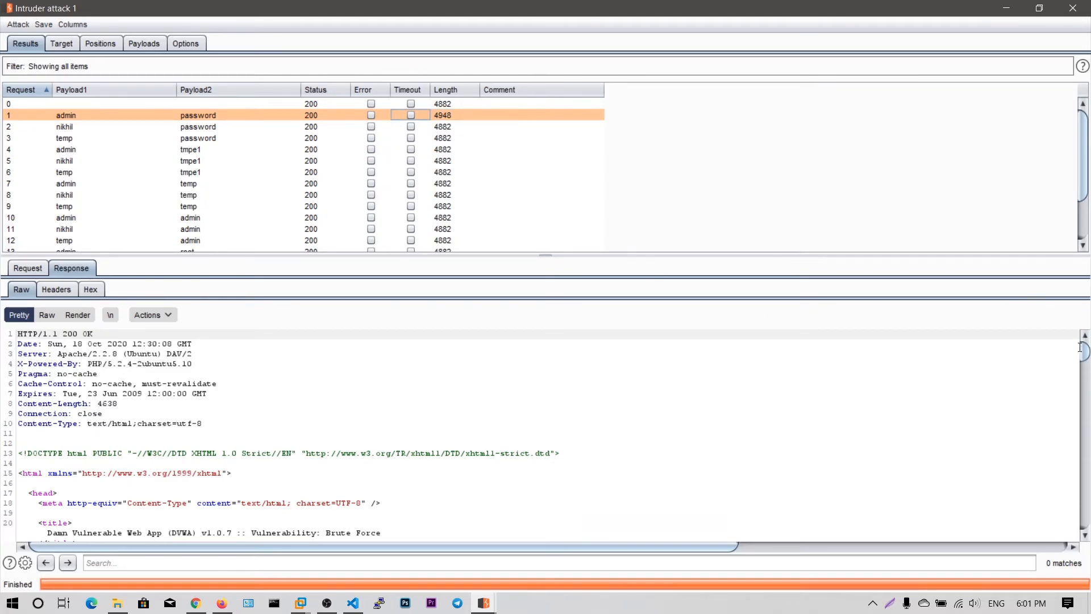
scroll(down, 3)
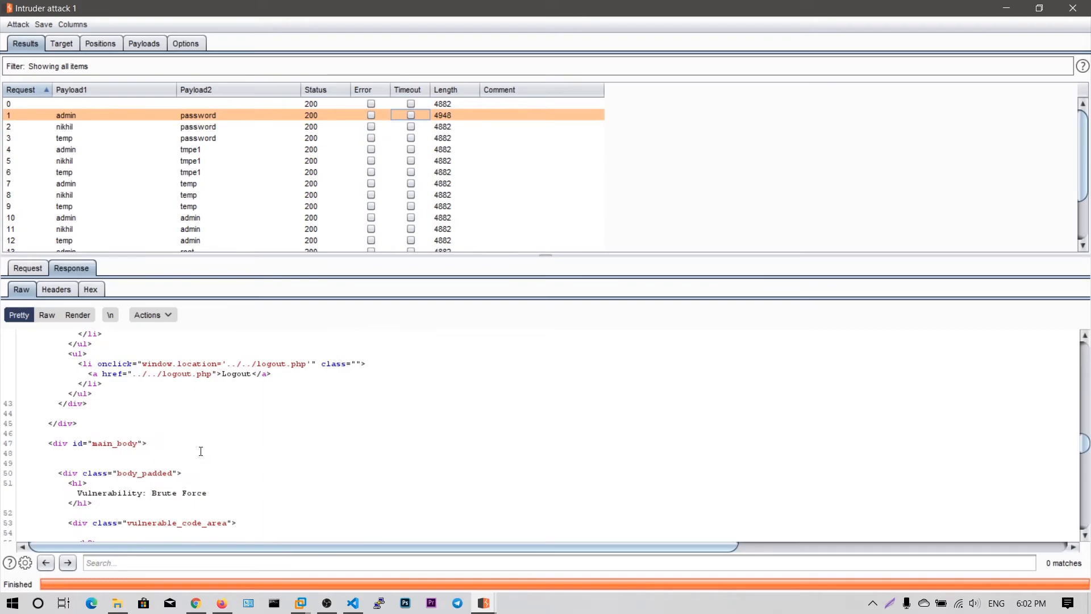
scroll(down, 3)
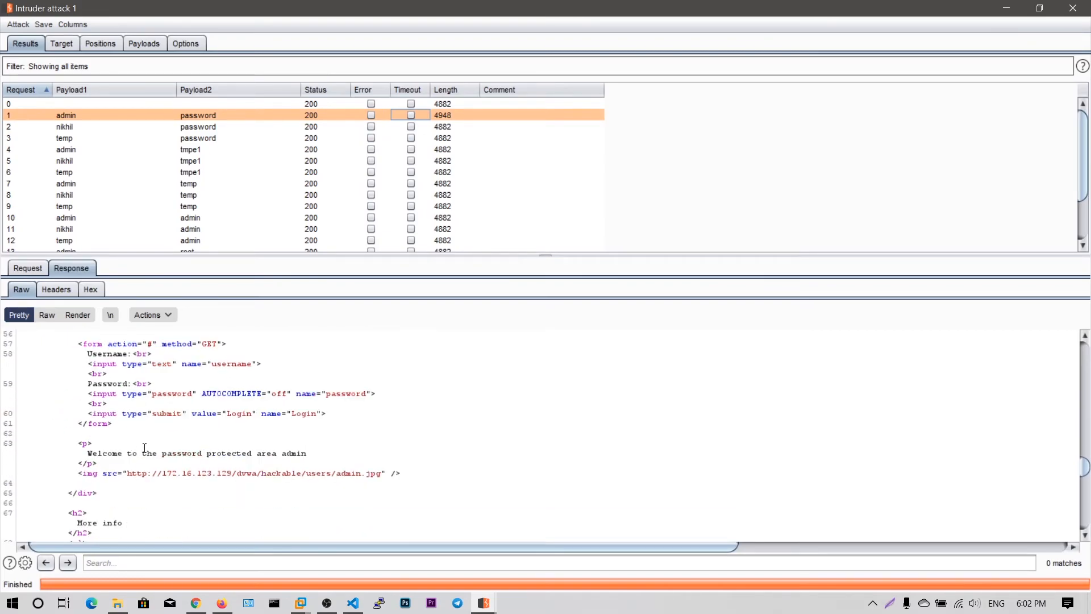
scroll(down, 3)
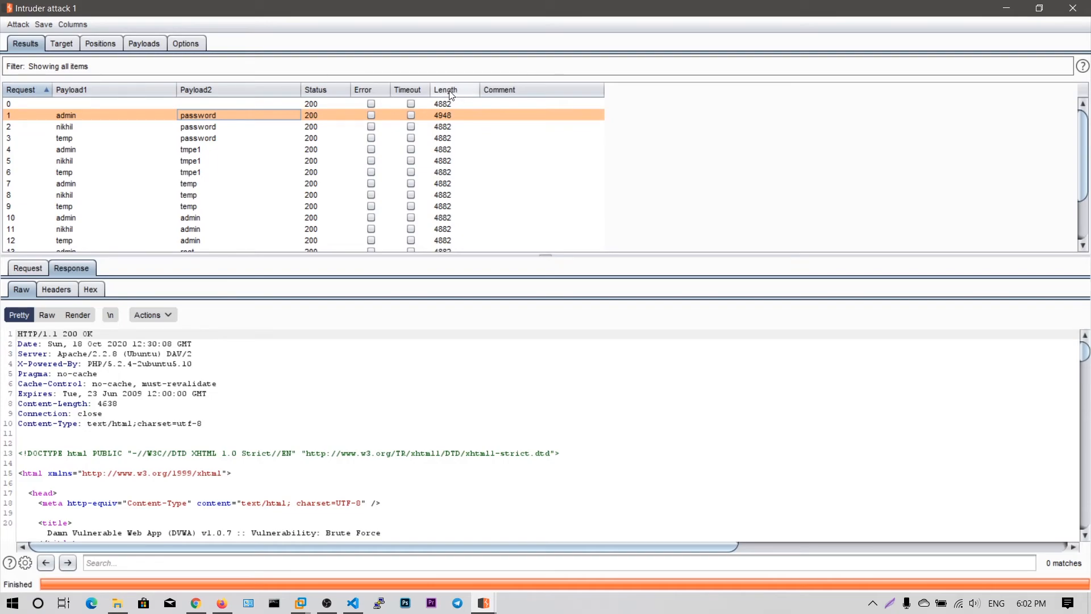
Sort the Intruder results by Length, descending, so the 4948 response comes first
click(446, 89)
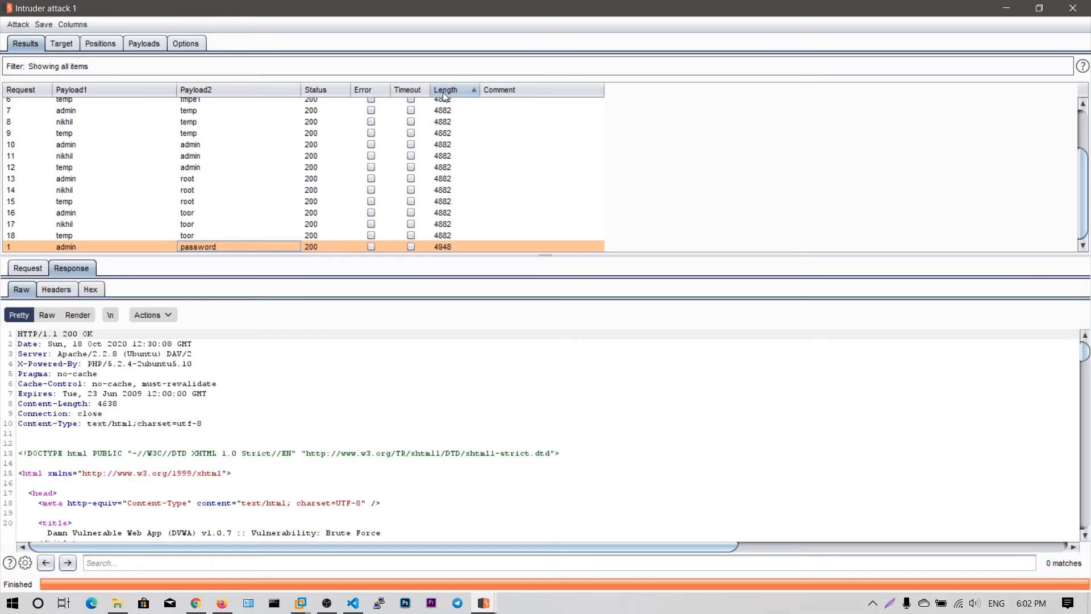
click(446, 89)
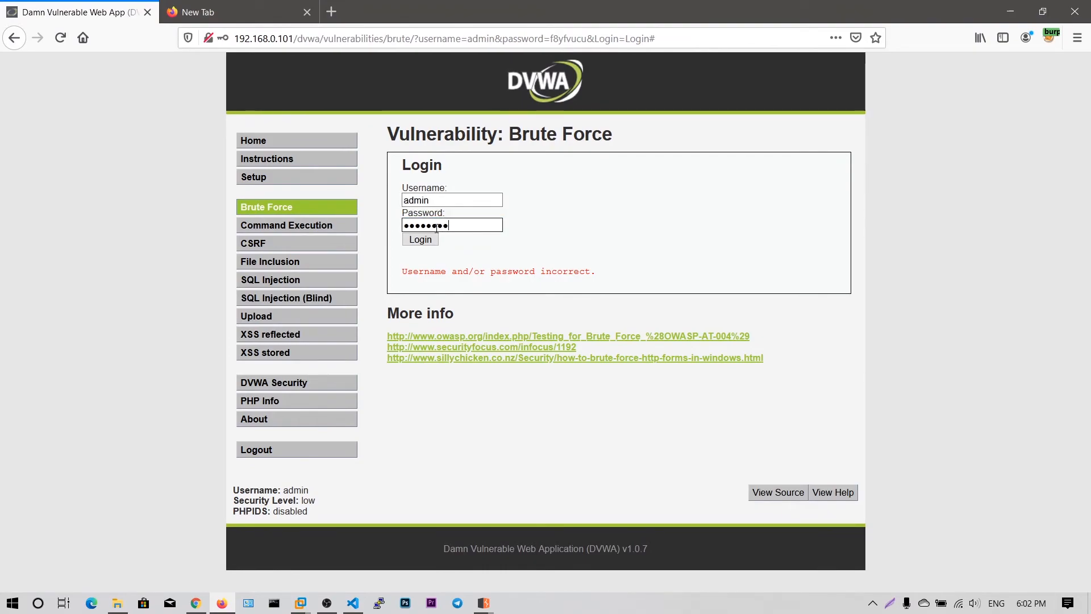
Log in to DVWA as admin / password, then return to Intruder's payload positions
click(420, 239)
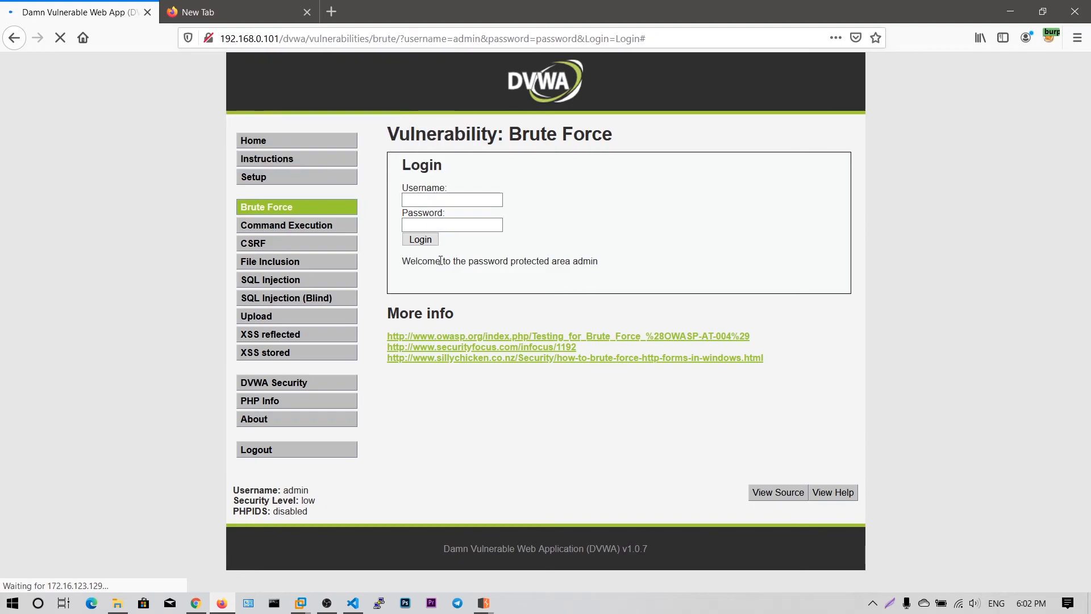
mouse_move(610, 273)
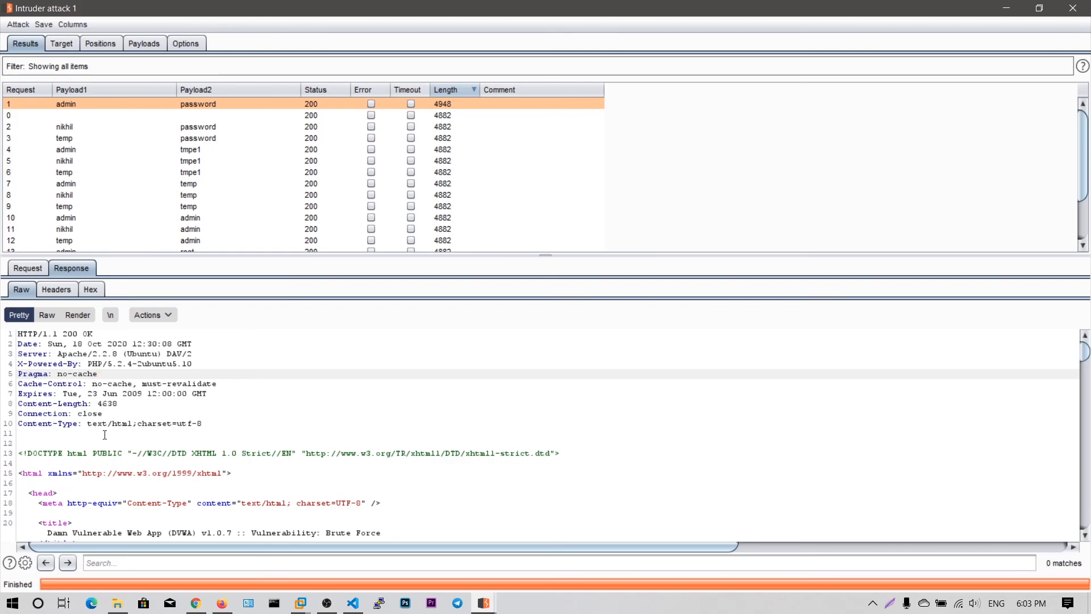
click(62, 43)
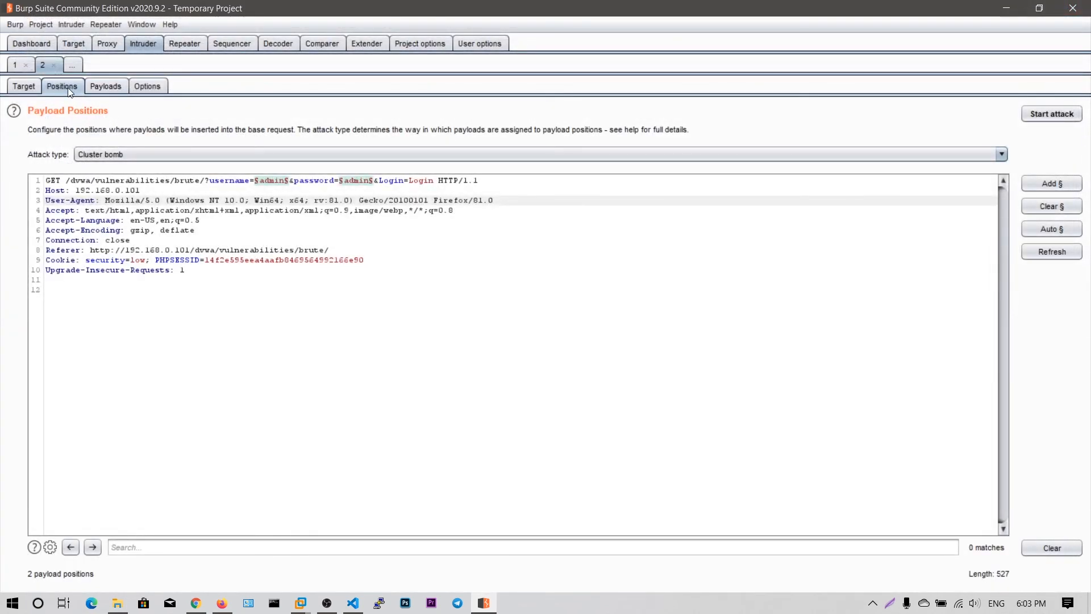
mouse_move(879, 264)
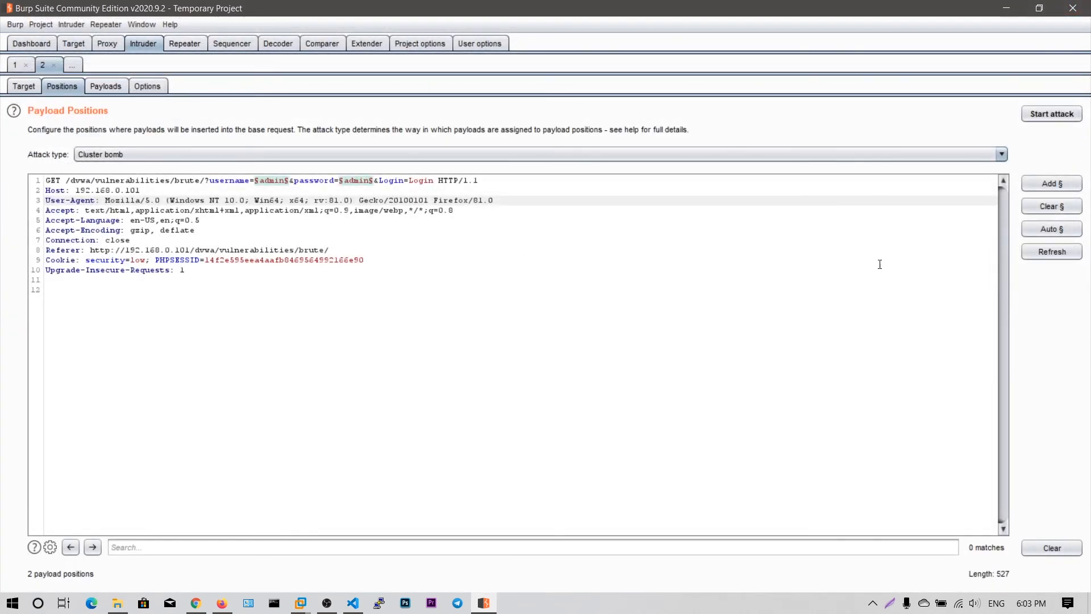
click(106, 86)
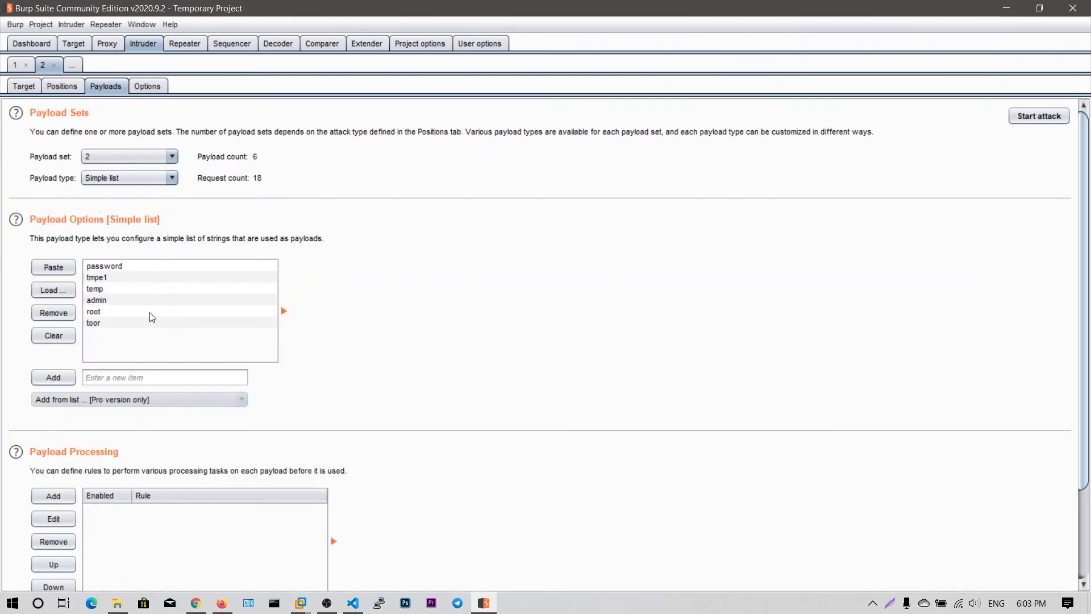
click(62, 86)
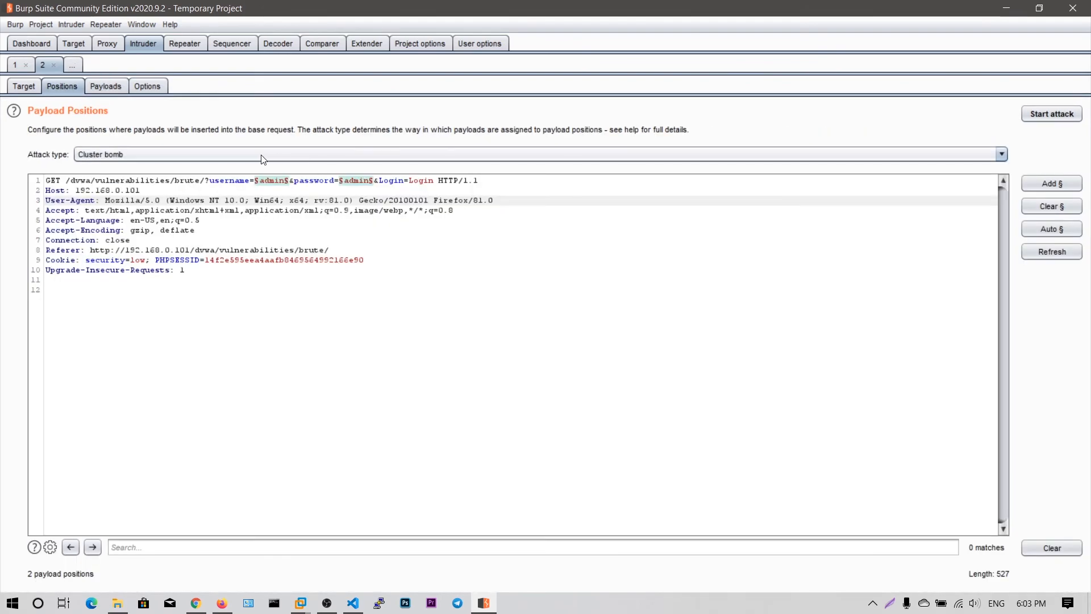
click(1000, 154)
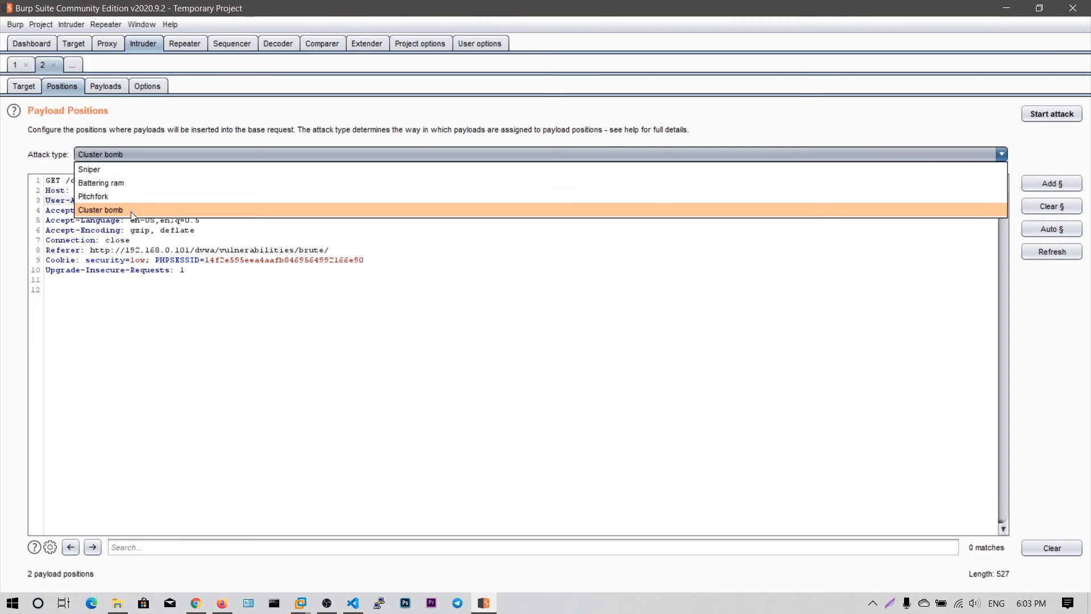
mouse_move(282, 298)
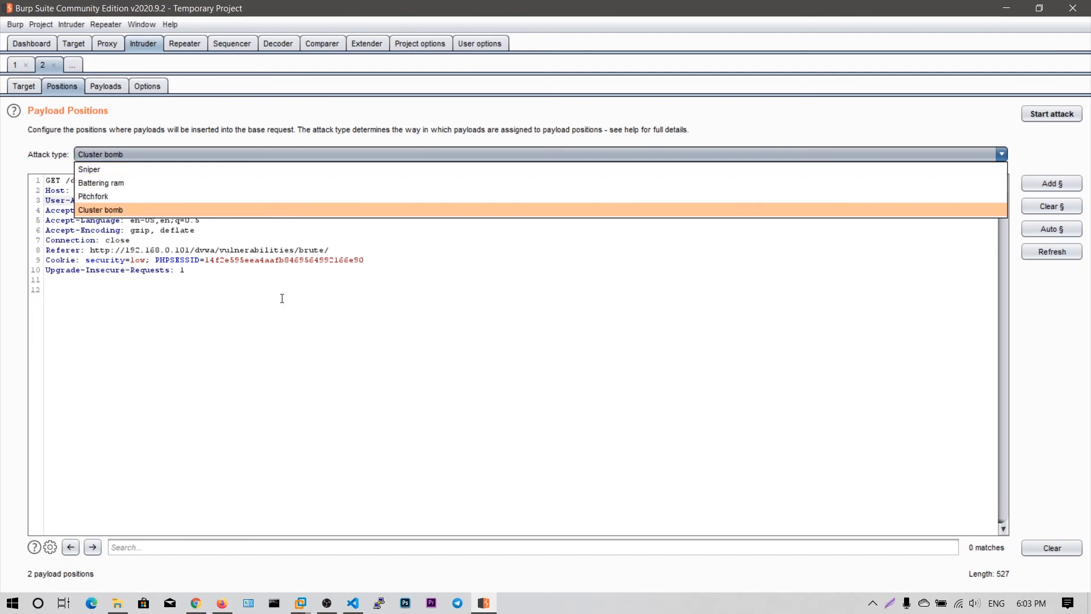
click(99, 209)
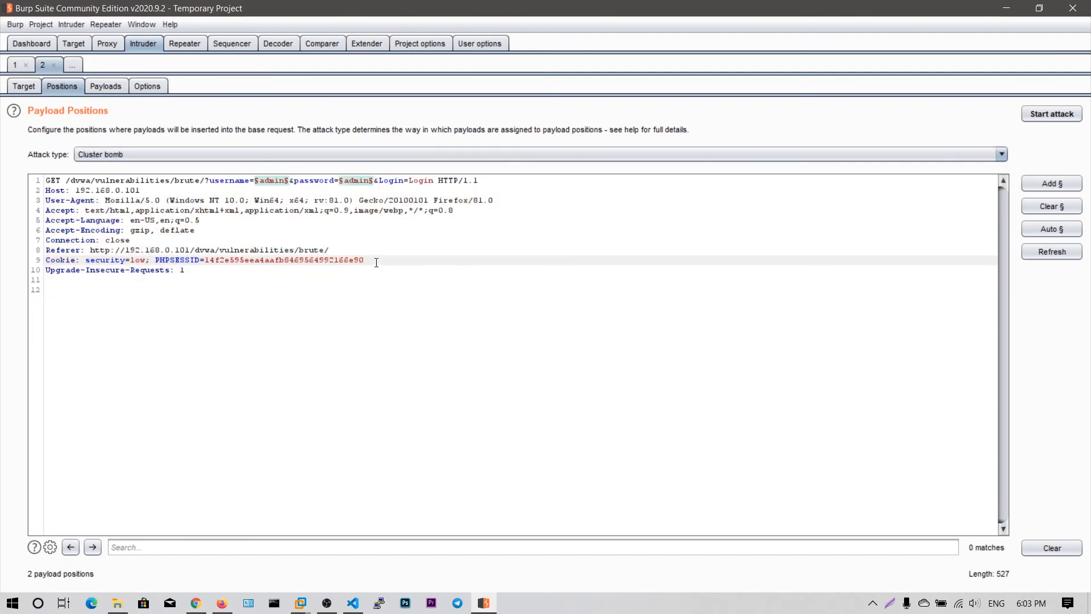